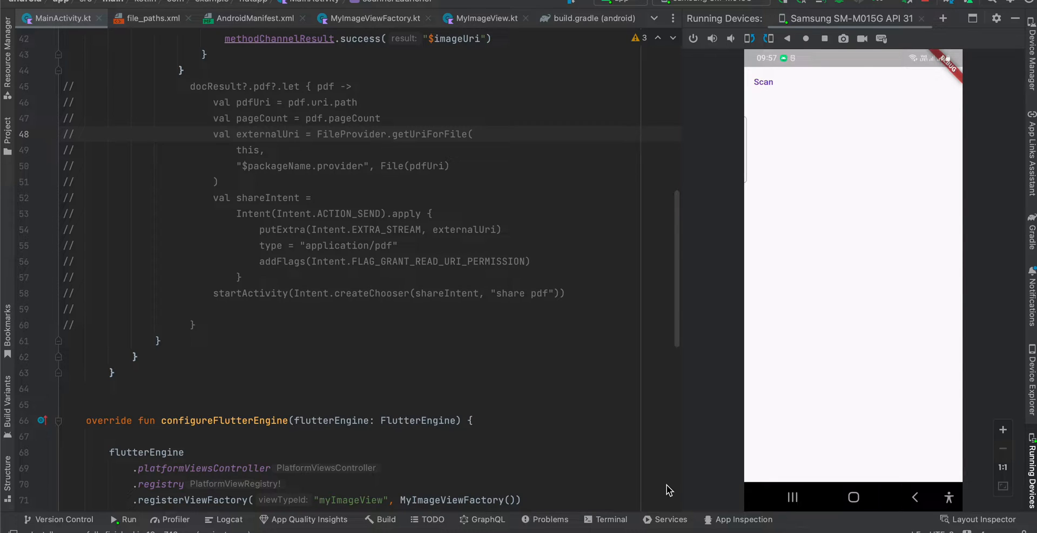
pyautogui.moveTo(1030, 308)
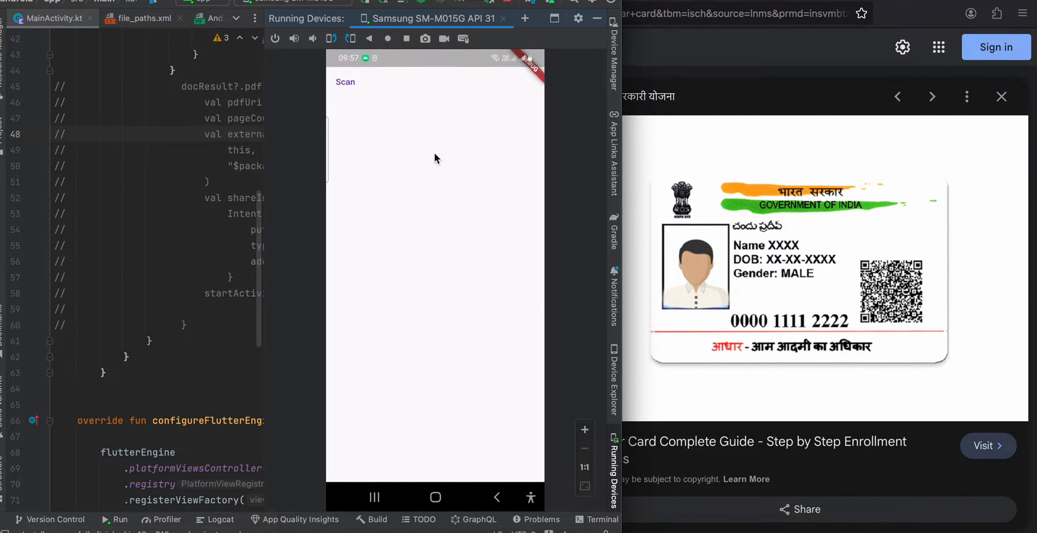
pyautogui.moveTo(746, 282)
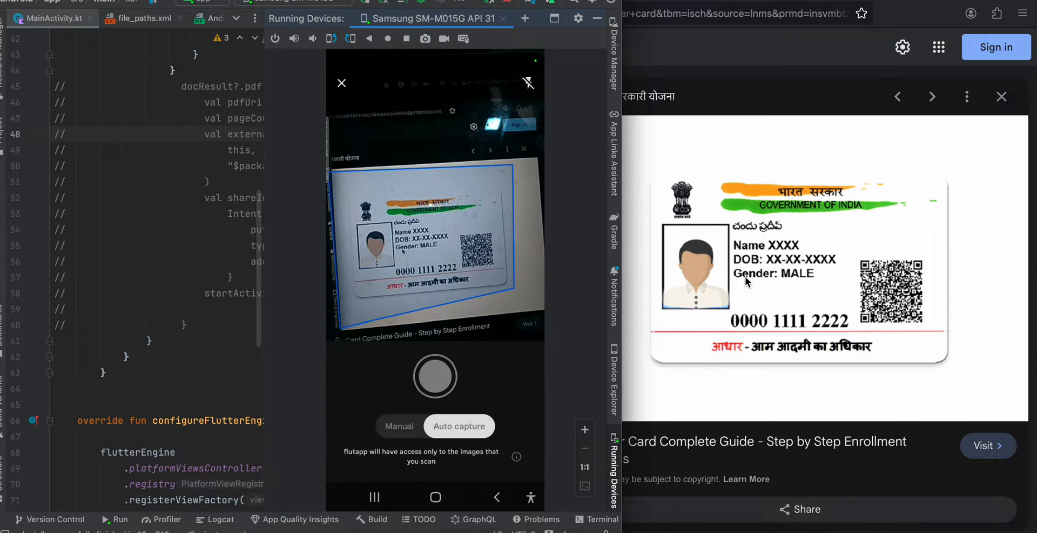
# Step: Capture a scan of the ID card and accept the page on the Preview screen
pyautogui.click(435, 376)
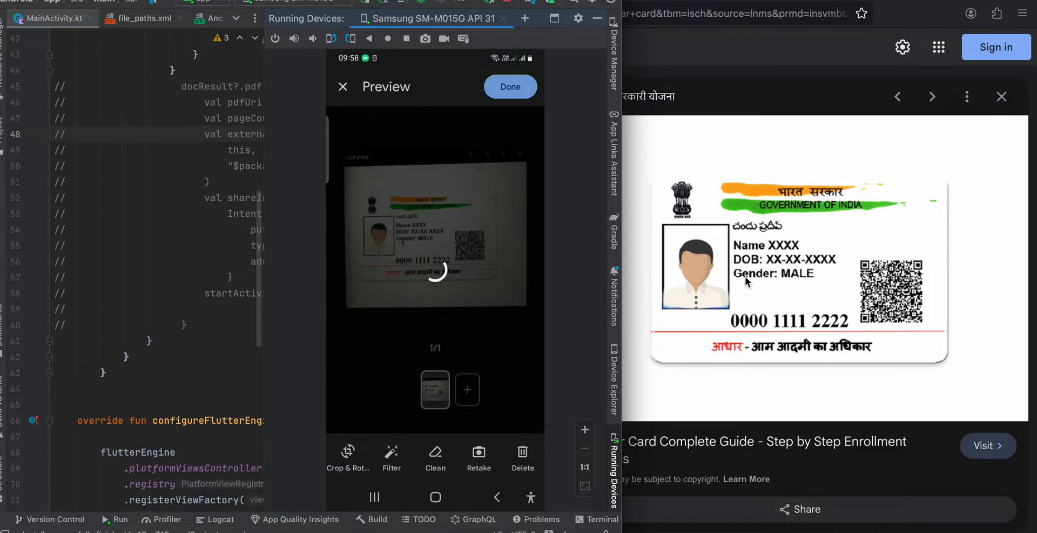
pyautogui.click(509, 86)
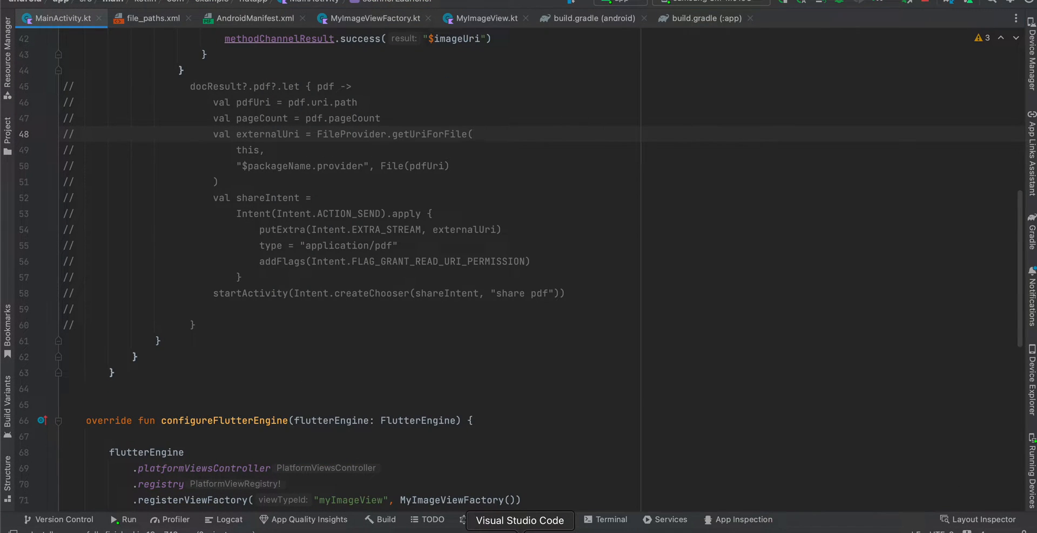
# Step: In VS Code, bring up main.dart and highlight the MyHomePage class name
pyautogui.click(520, 519)
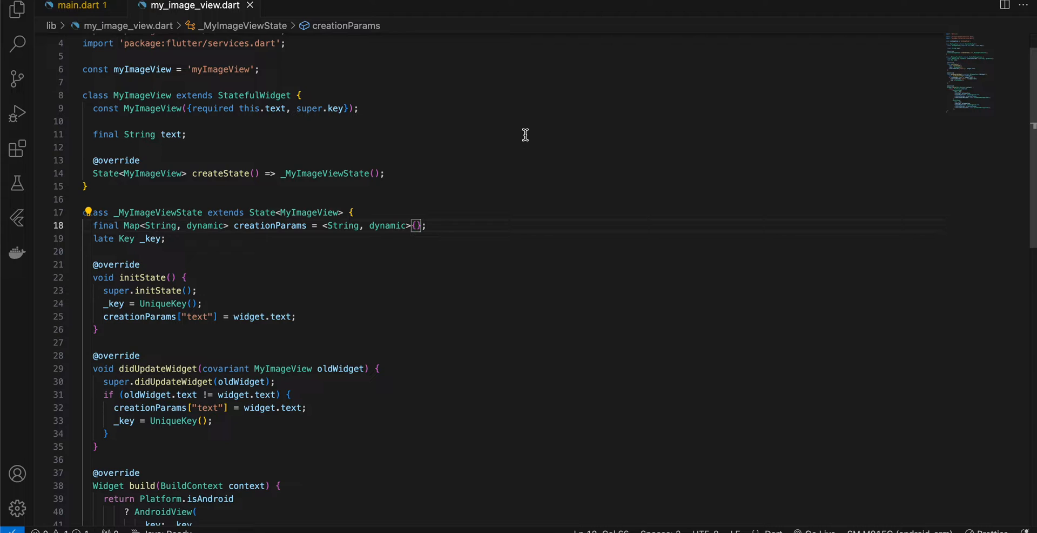
pyautogui.click(78, 5)
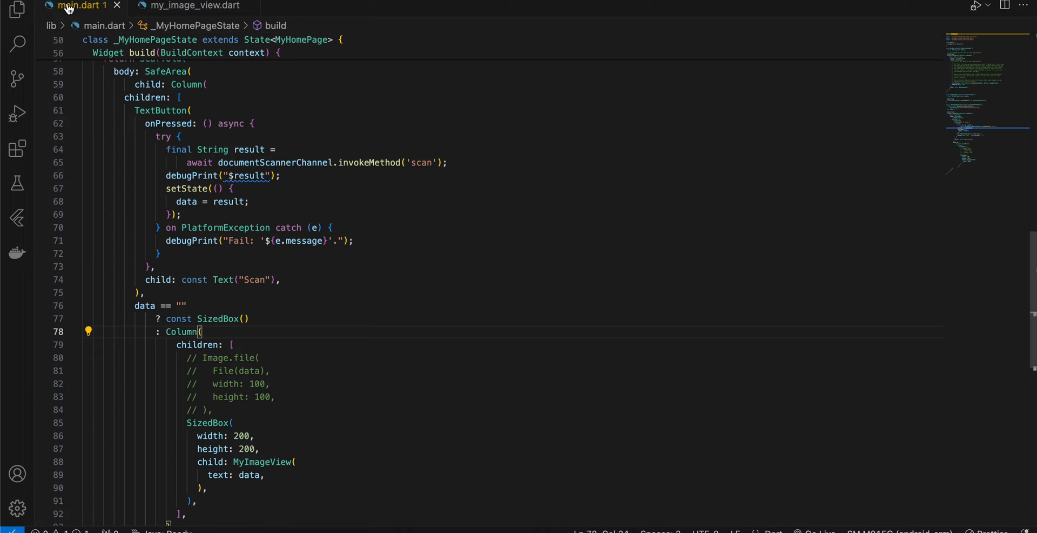
pyautogui.scroll(3)
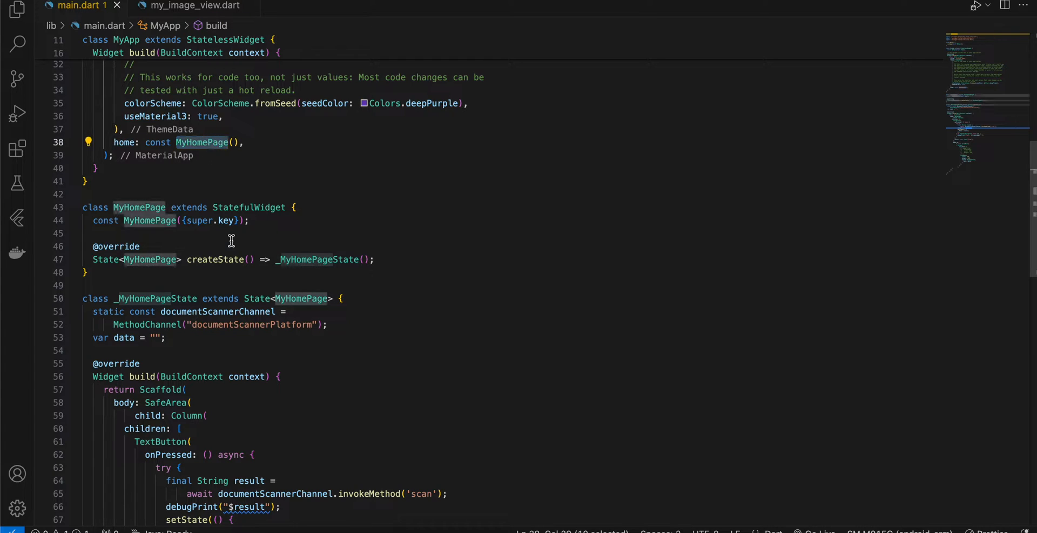
pyautogui.doubleClick(217, 236)
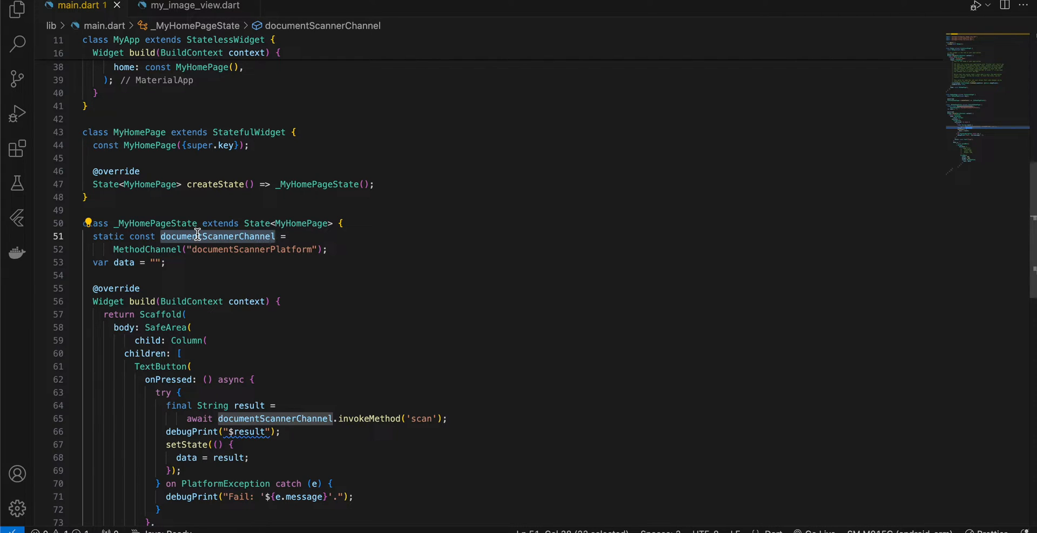
# Step: Highlight the scan method channel call and the data variable holding its result
pyautogui.scroll(-3)
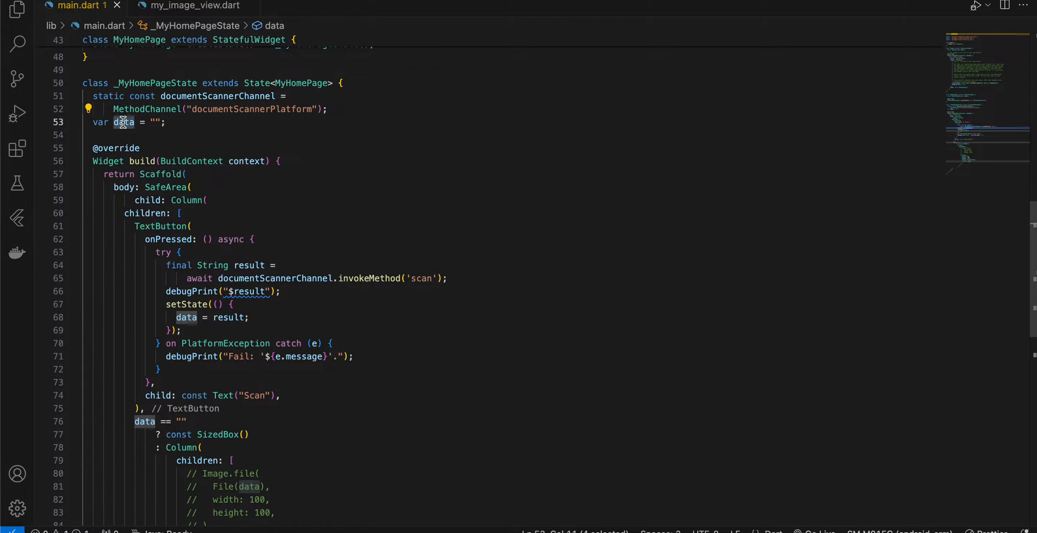
pyautogui.scroll(-3)
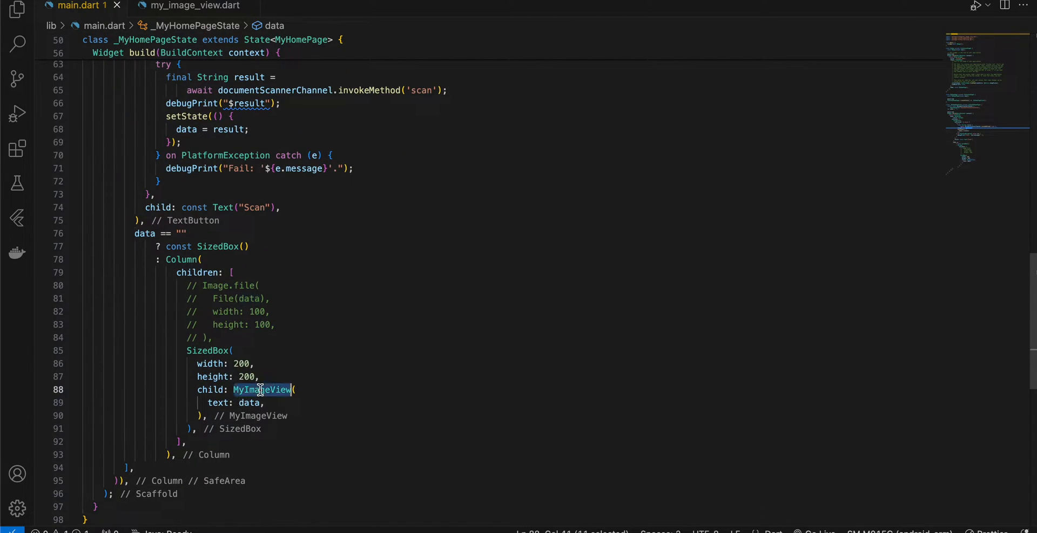
pyautogui.click(262, 388)
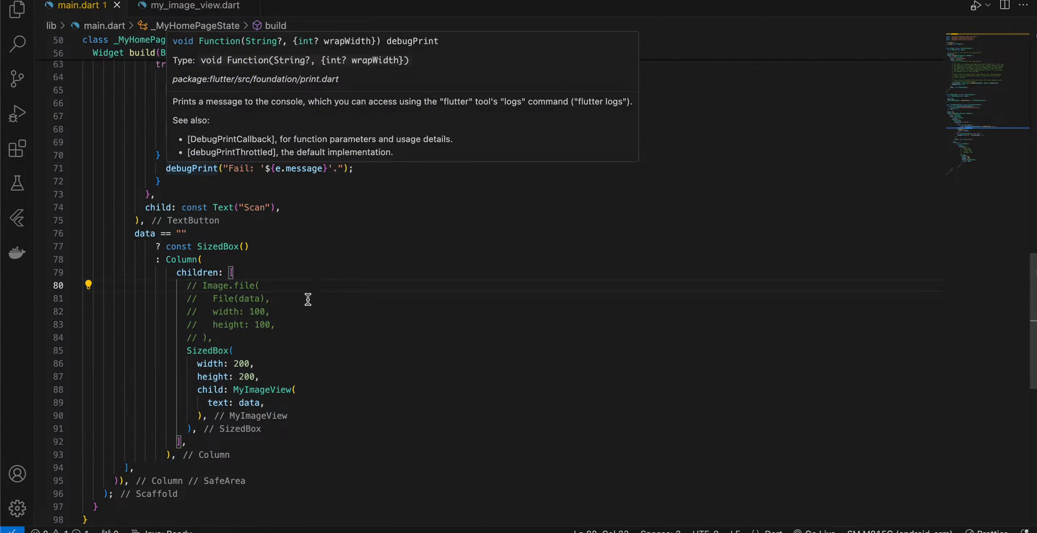
pyautogui.moveTo(236, 297)
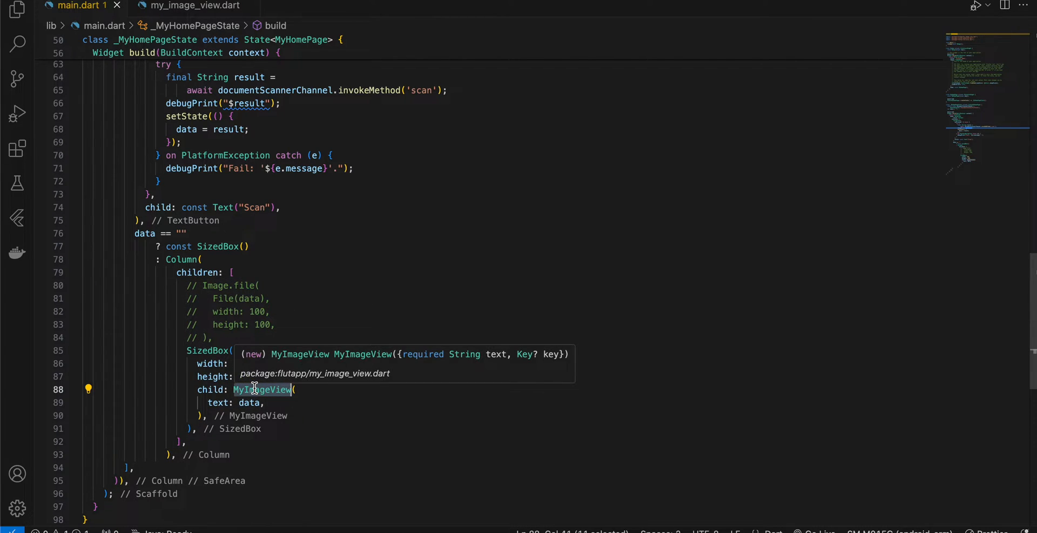
pyautogui.scroll(3)
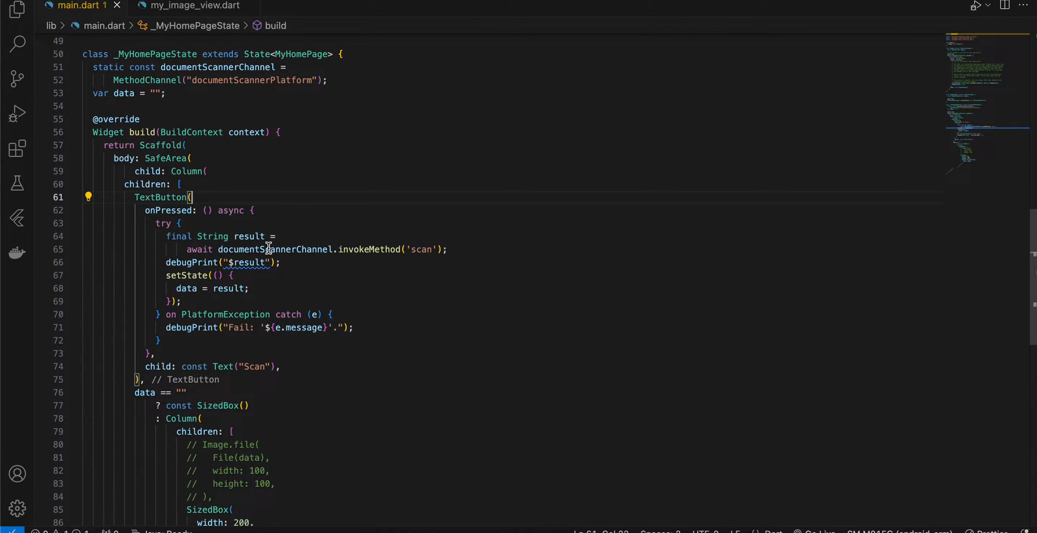
pyautogui.doubleClick(369, 249)
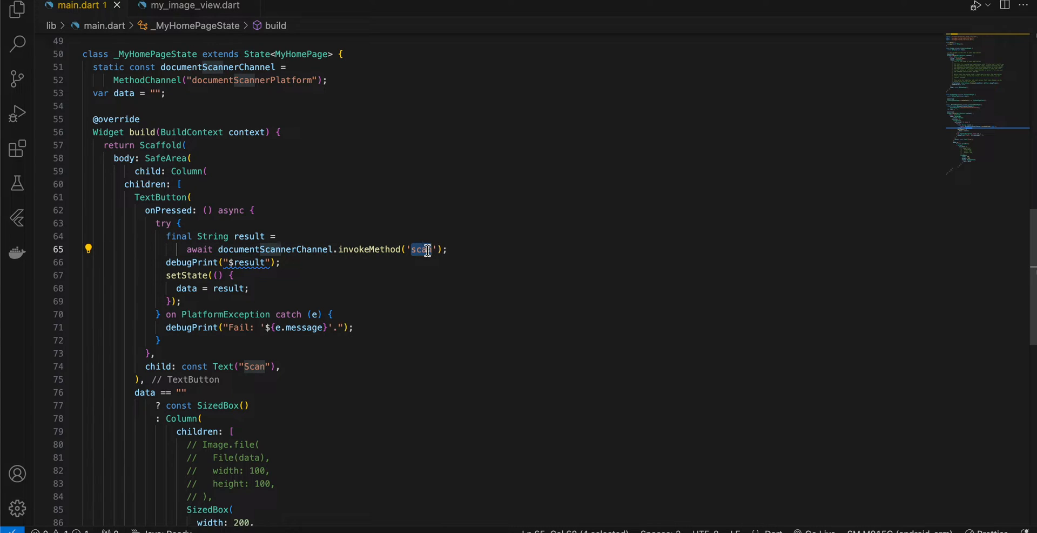
pyautogui.moveTo(250, 236)
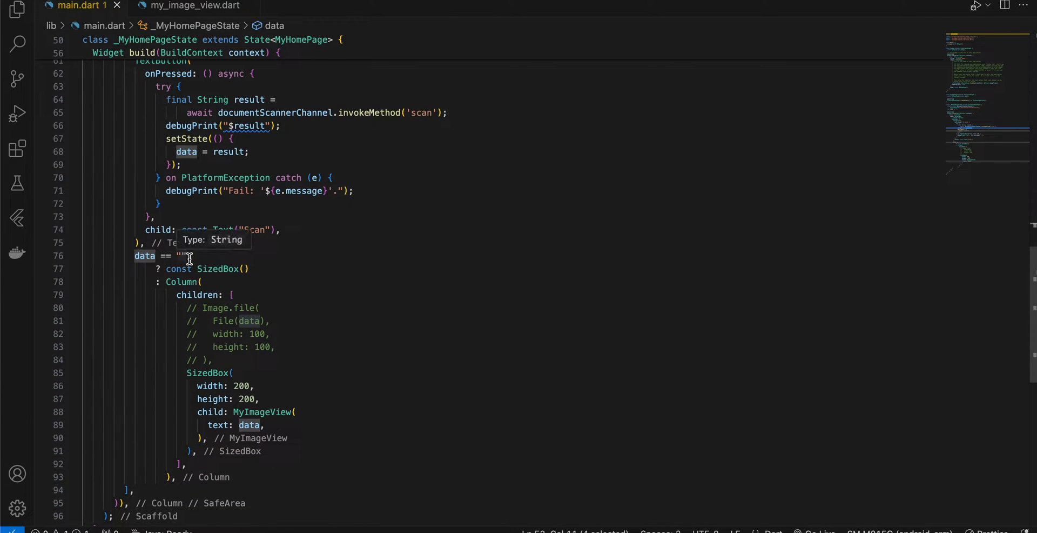
pyautogui.doubleClick(222, 268)
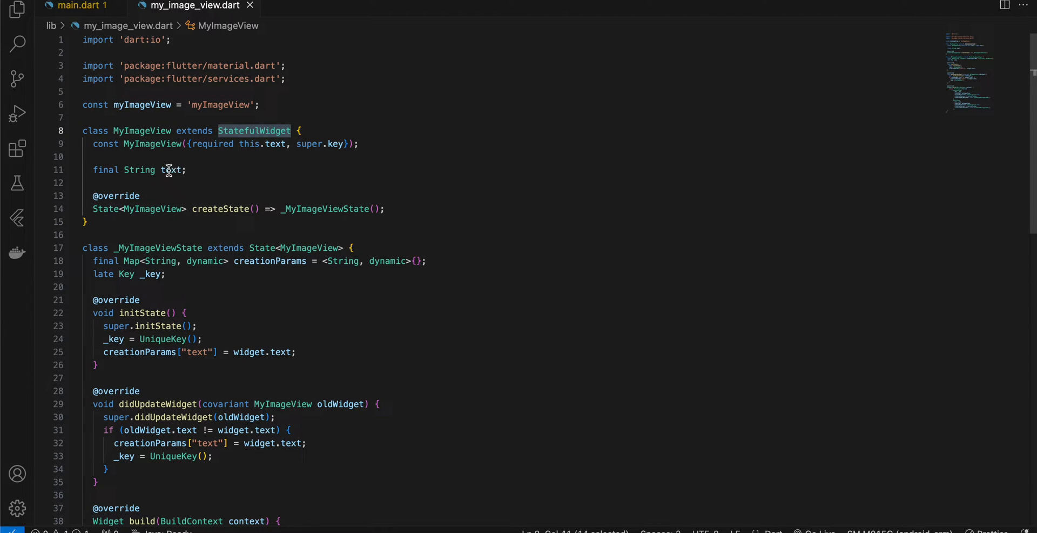
# Step: Highlight MyImageView's text property and the AndroidView returned on Android
pyautogui.doubleClick(172, 170)
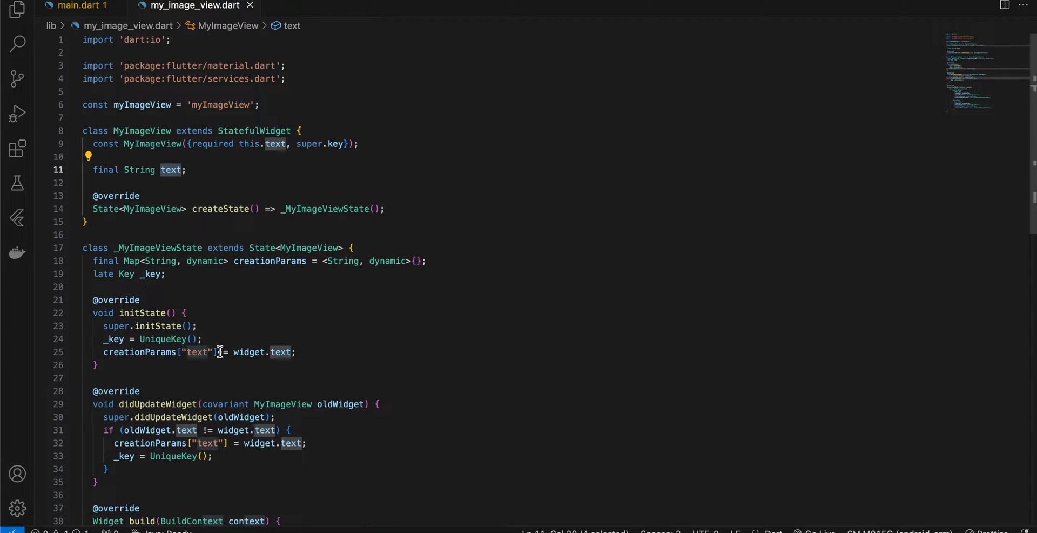
pyautogui.moveTo(119, 339)
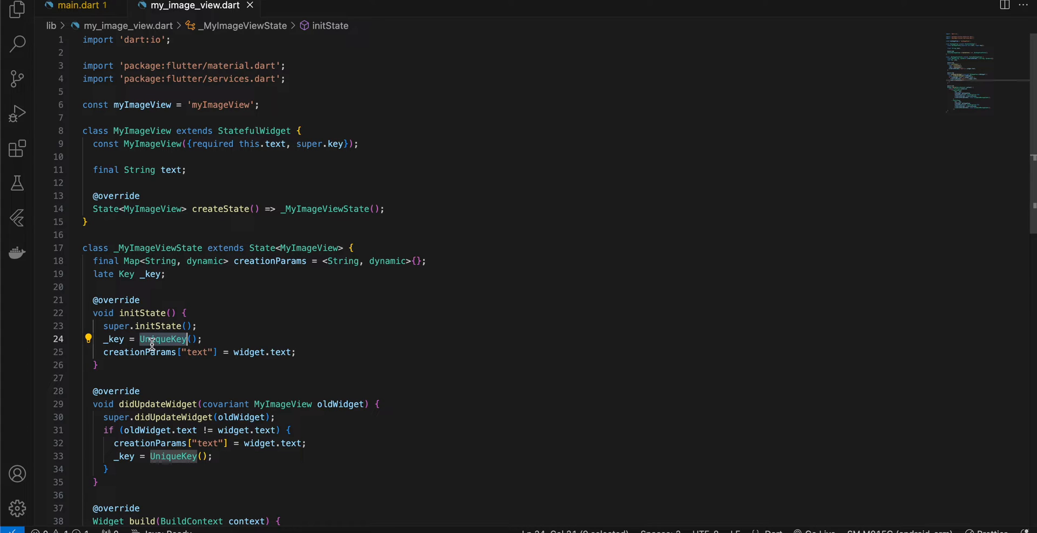
pyautogui.moveTo(270, 365)
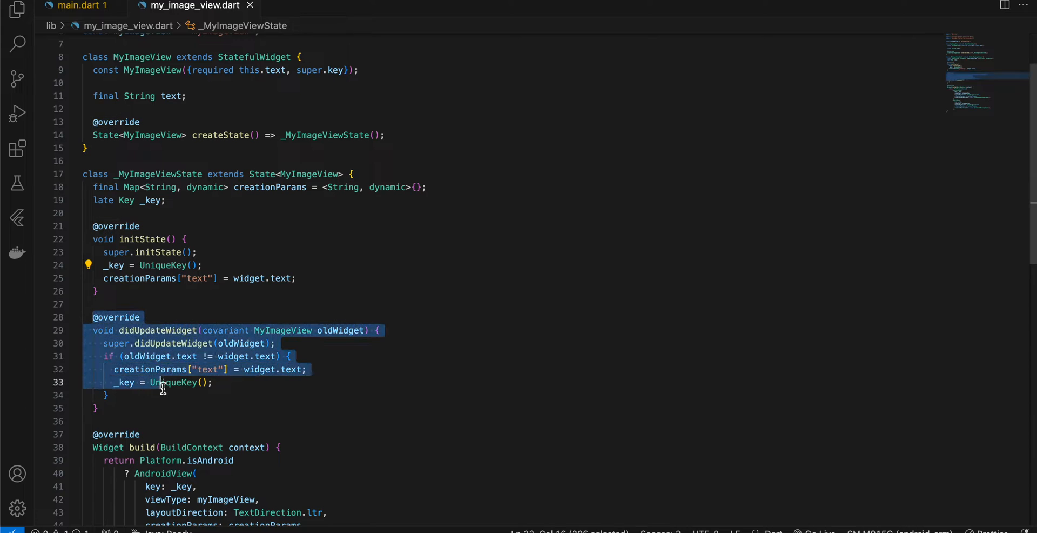
pyautogui.scroll(-3)
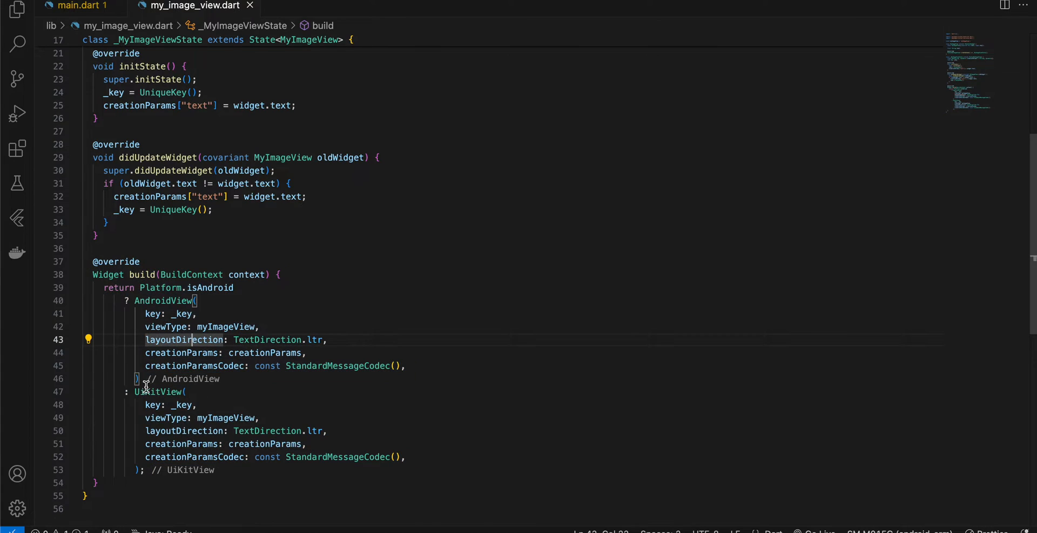
pyautogui.moveTo(138, 391)
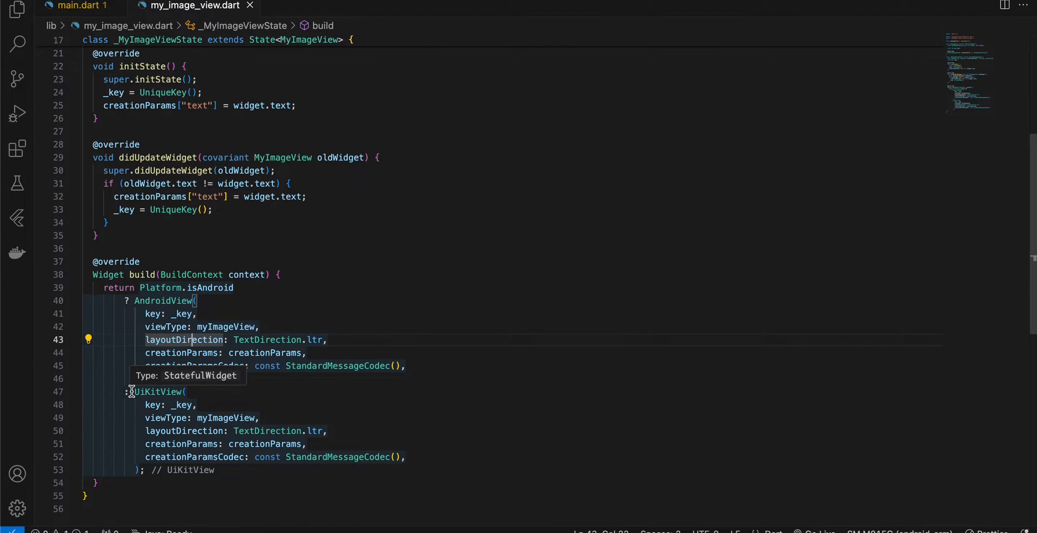
pyautogui.doubleClick(165, 300)
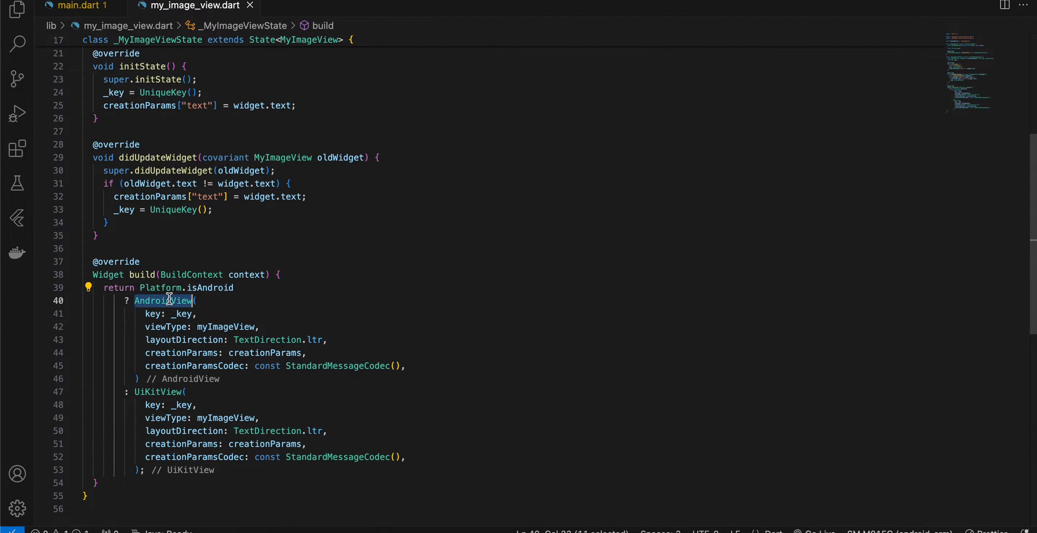
pyautogui.moveTo(213, 306)
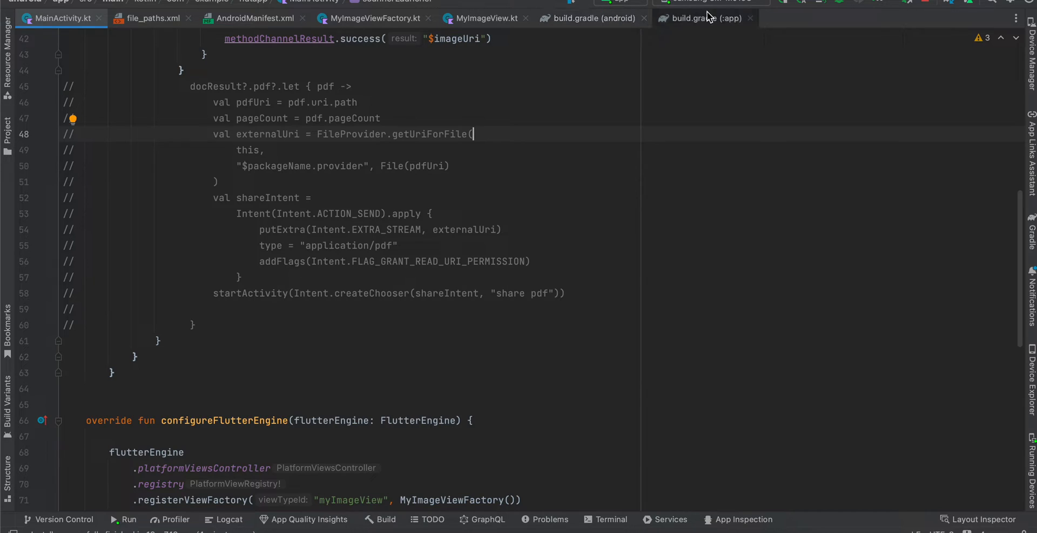
# Step: Inspect the coil and fragment-ktx dependencies and the minSdk 23 and compileSdk 34 settings
pyautogui.click(705, 18)
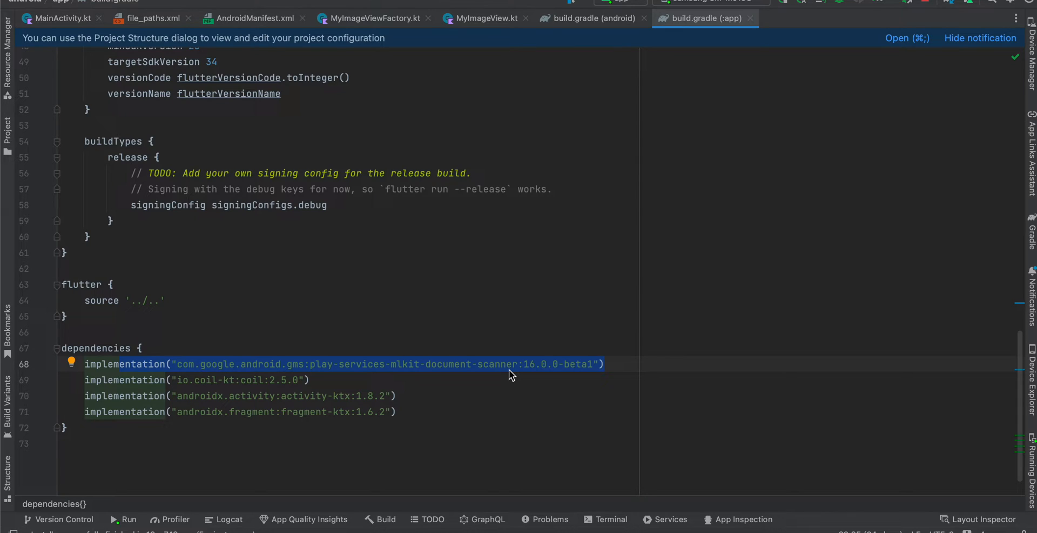
pyautogui.click(180, 380)
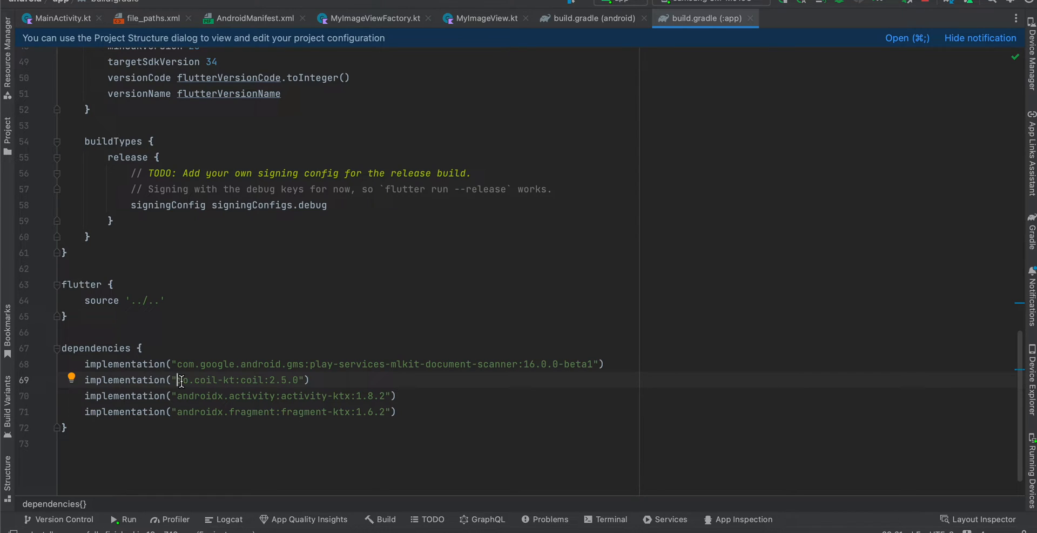
pyautogui.moveTo(232, 395)
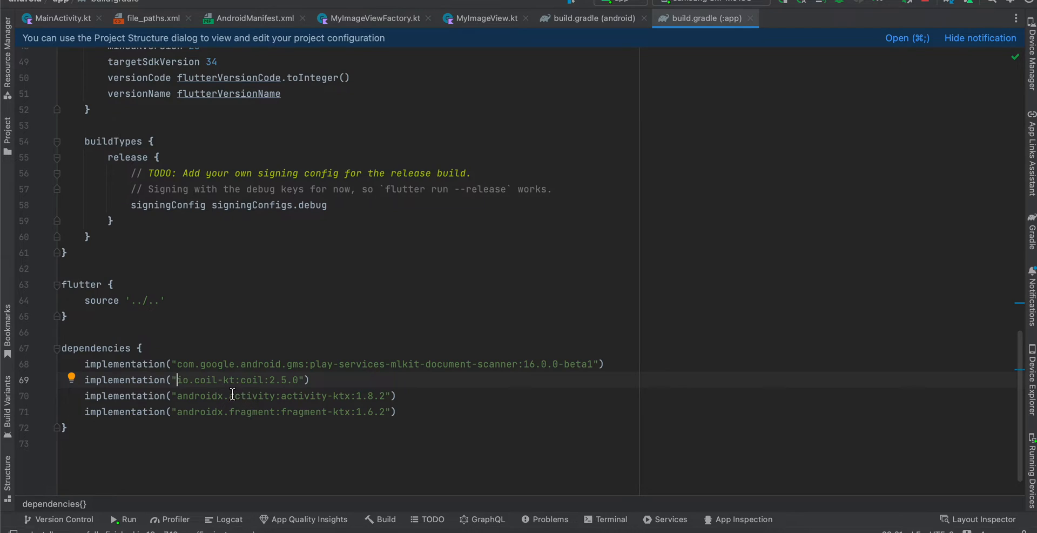
pyautogui.click(286, 411)
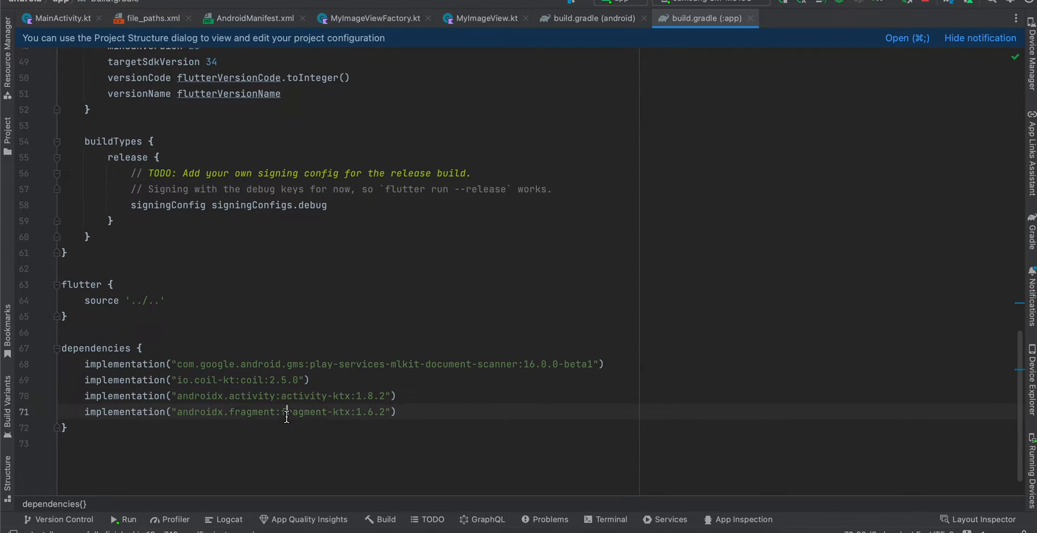
pyautogui.doubleClick(303, 411)
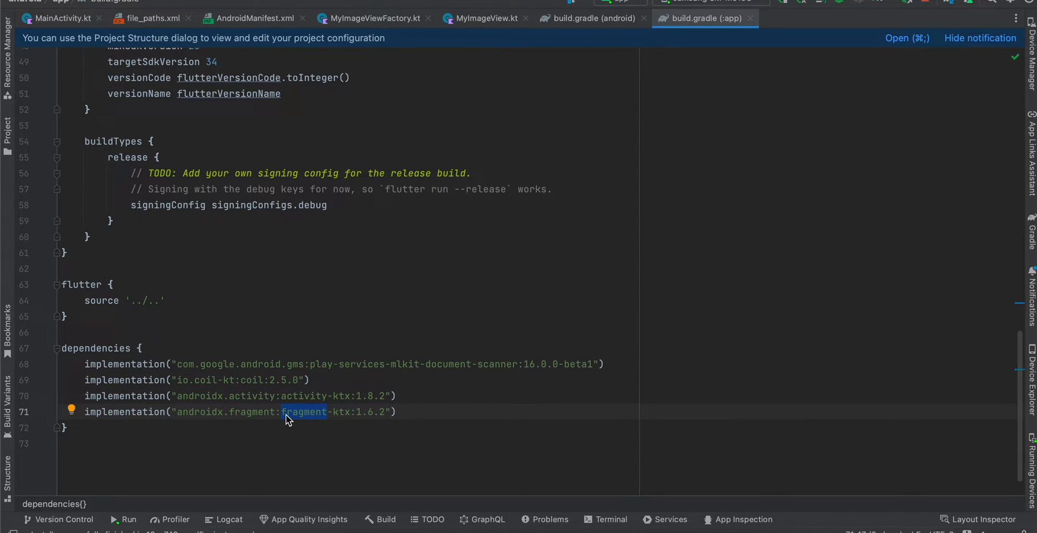
pyautogui.moveTo(304, 243)
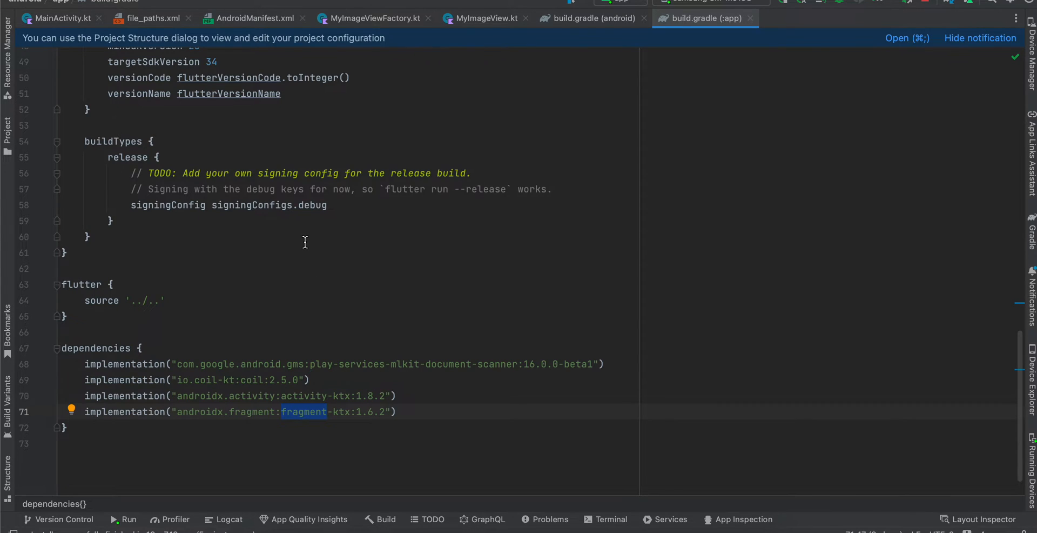
pyautogui.scroll(3)
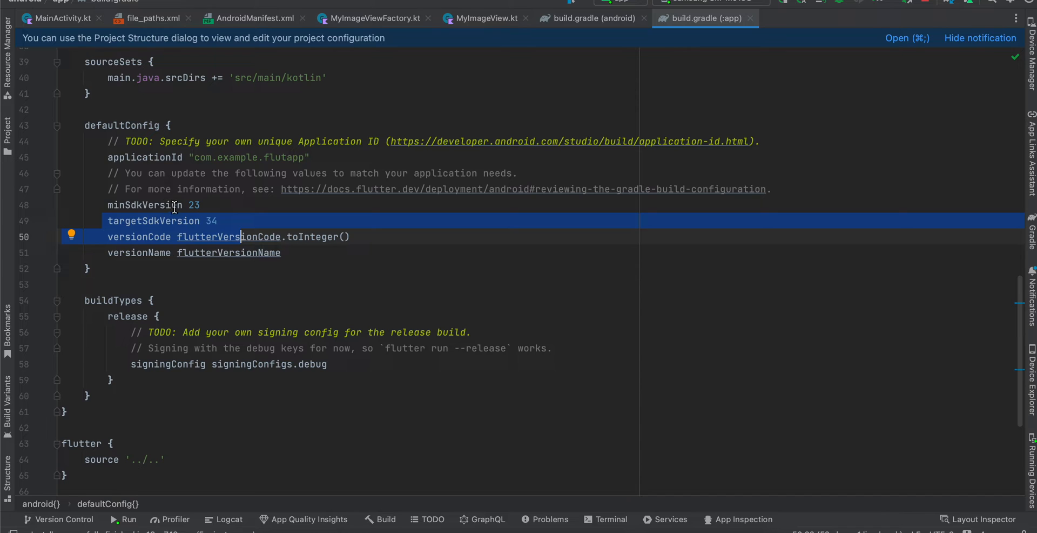
pyautogui.click(192, 204)
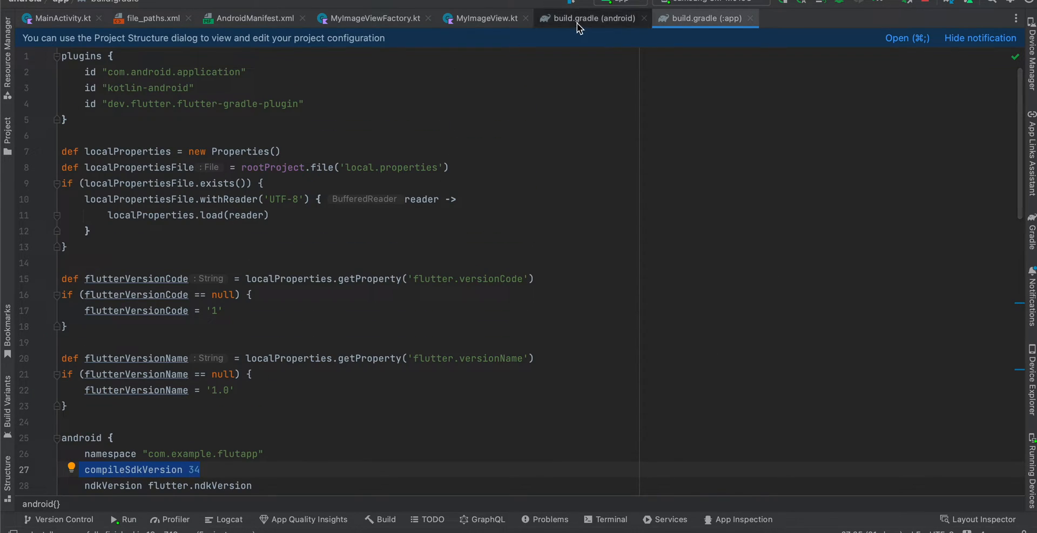
# Step: Show the project-level build.gradle with Kotlin version 1.9.0 in the buildscript
pyautogui.click(591, 17)
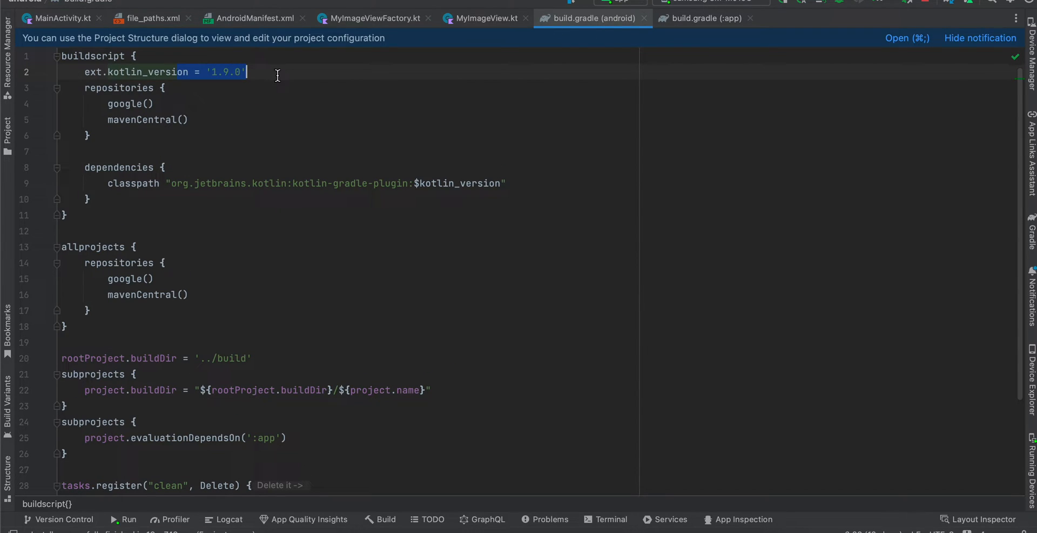
pyautogui.moveTo(412, 154)
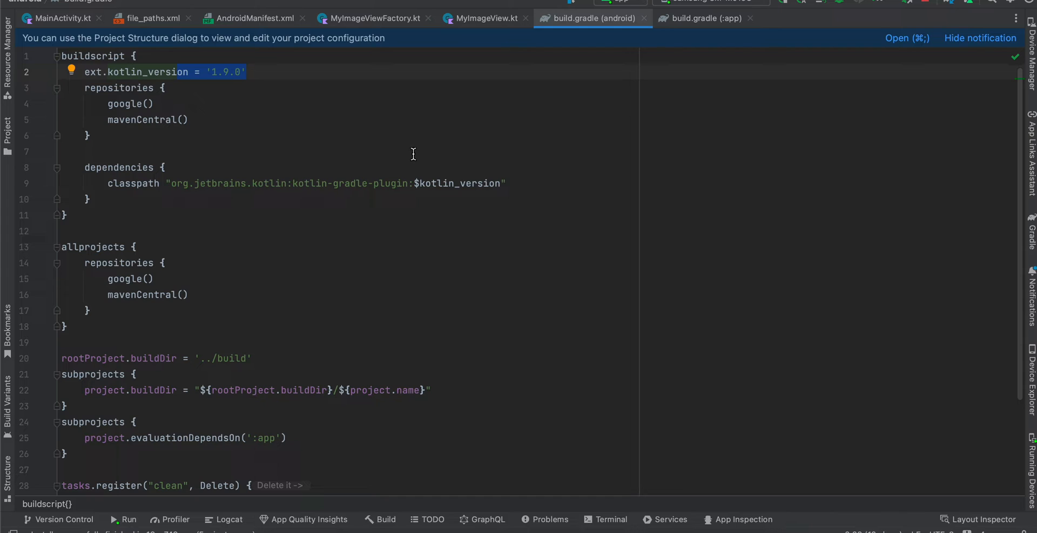
# Step: Open MyImageViewFactory.kt and MyImageView.kt, highlighting the constructor call and image load call
pyautogui.click(7, 129)
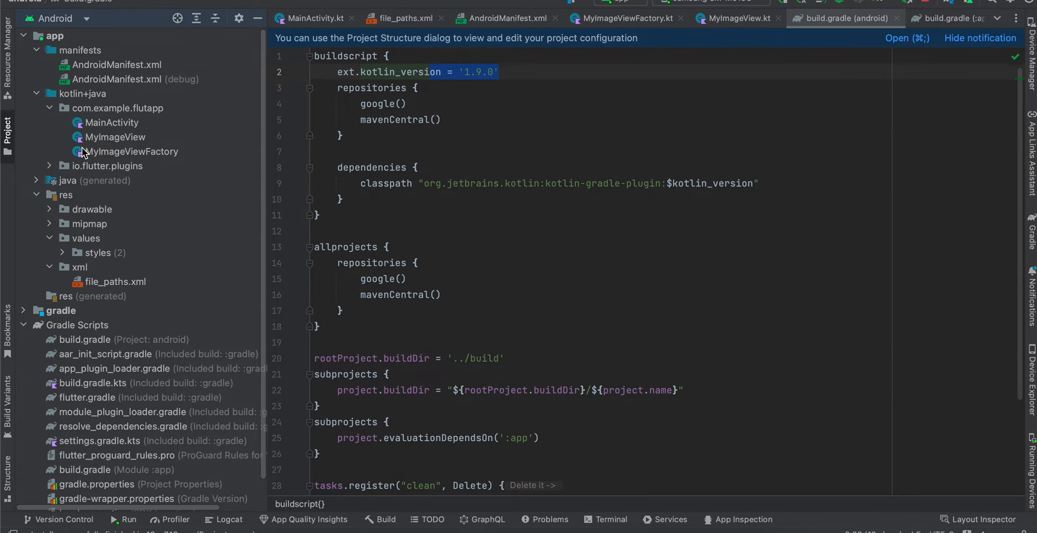
pyautogui.moveTo(112, 158)
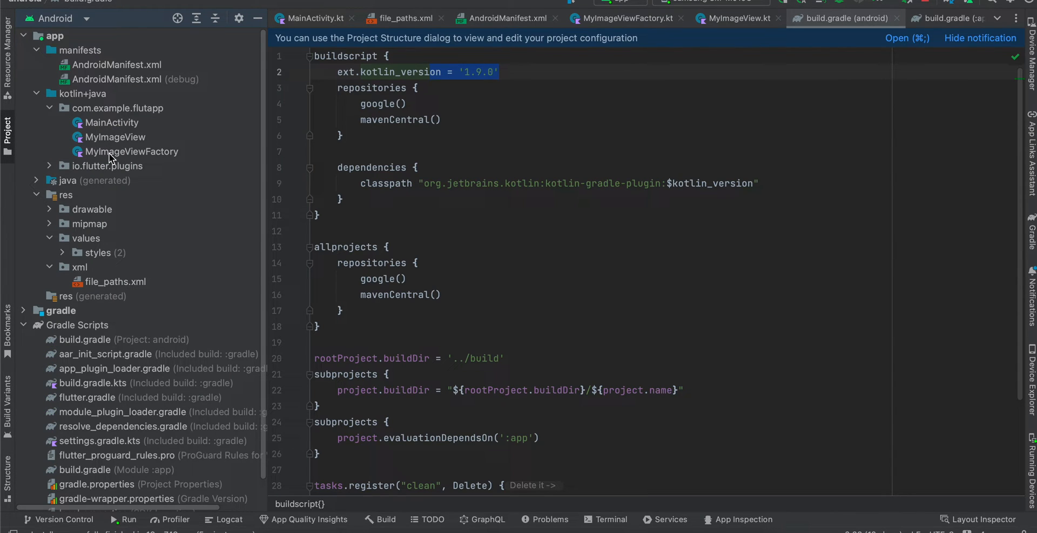
pyautogui.click(130, 151)
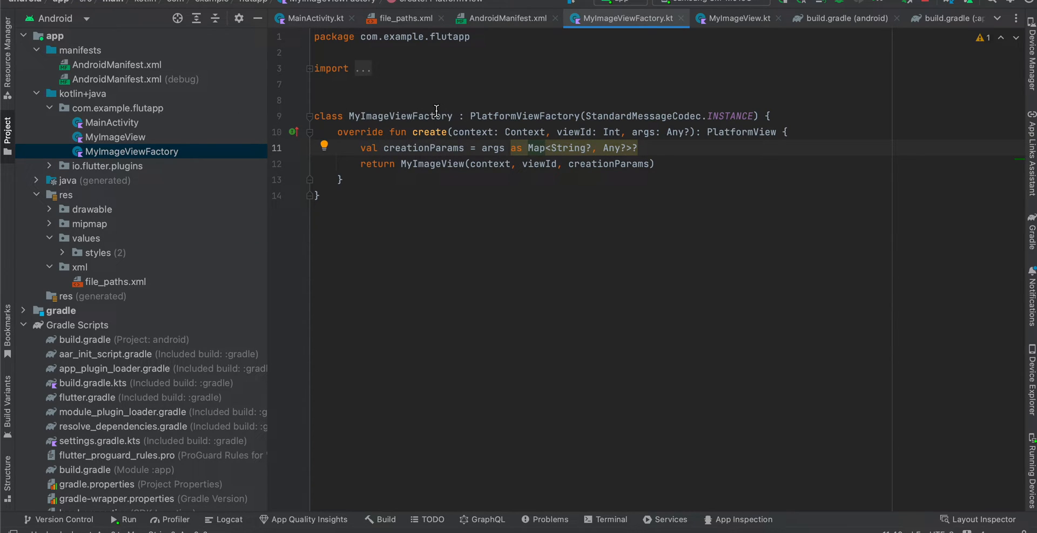
pyautogui.moveTo(419, 45)
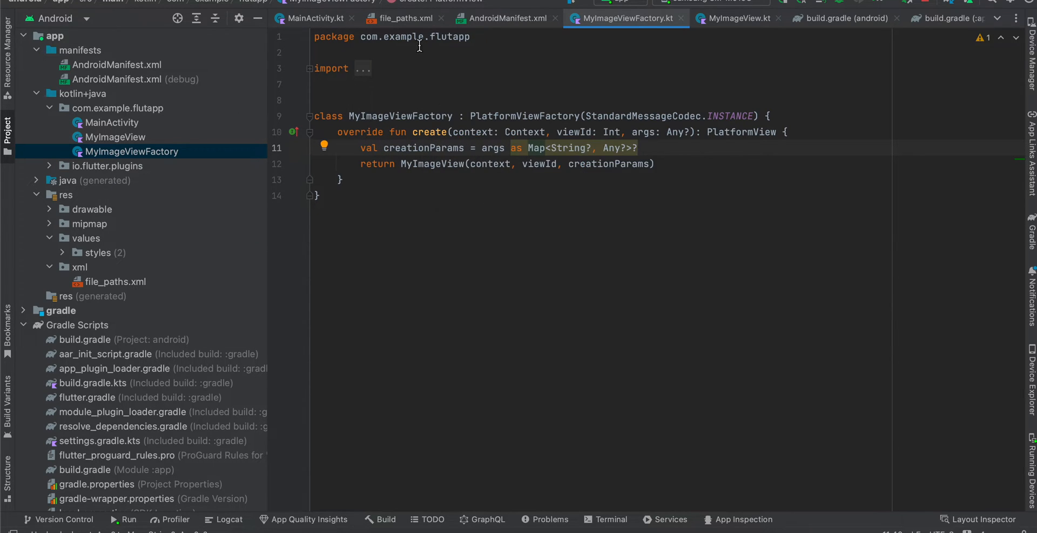
pyautogui.moveTo(386, 68)
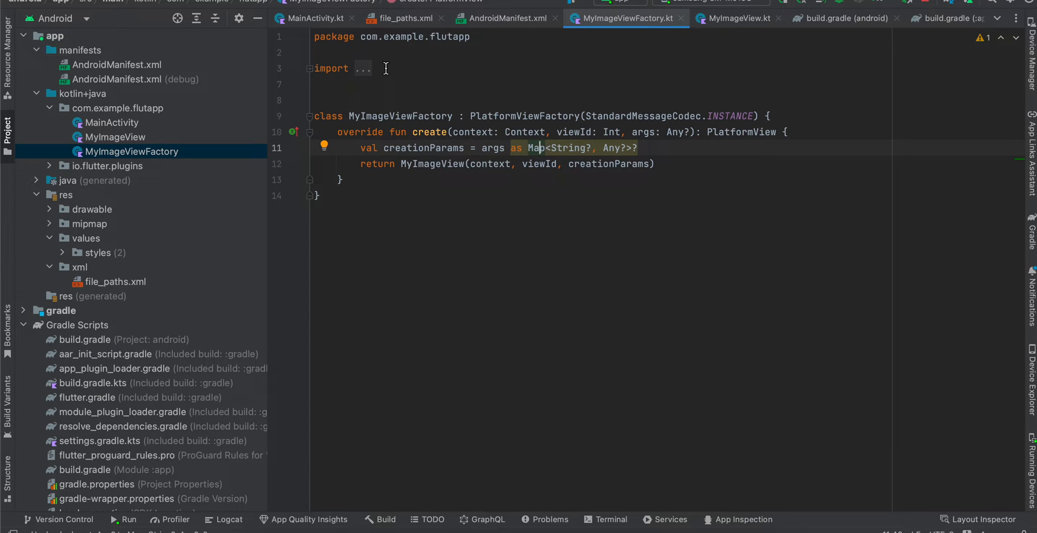
pyautogui.doubleClick(433, 164)
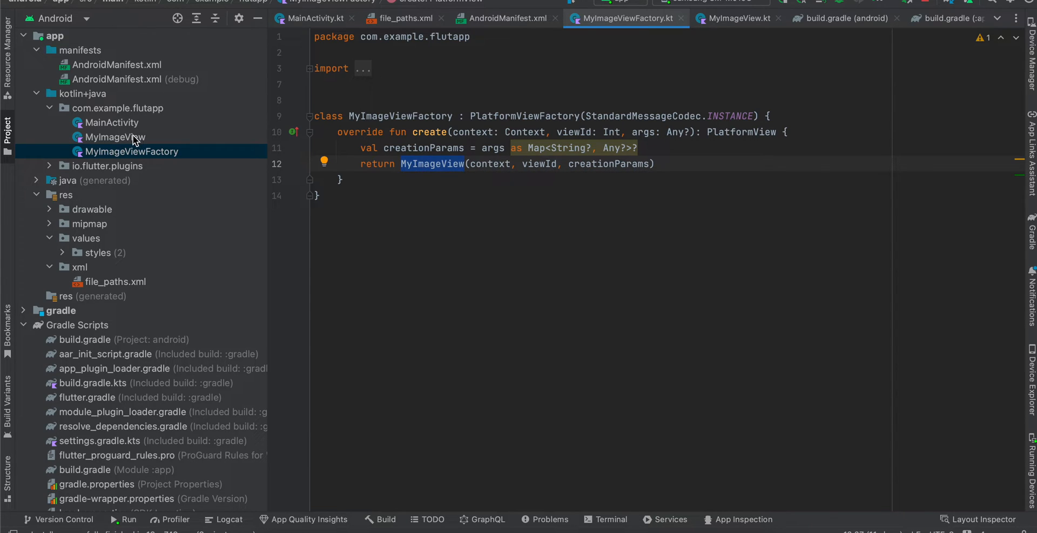
pyautogui.click(114, 137)
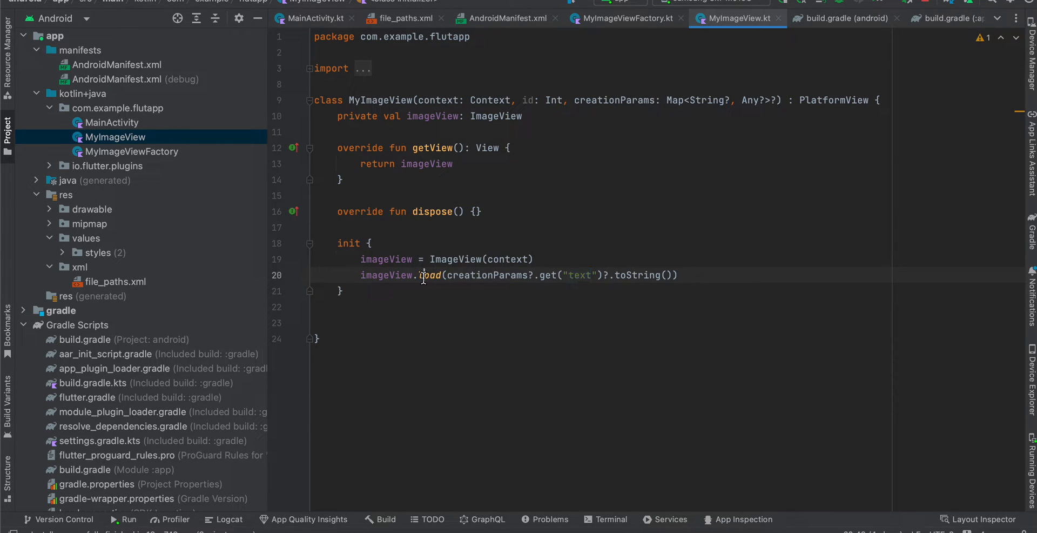
pyautogui.doubleClick(431, 274)
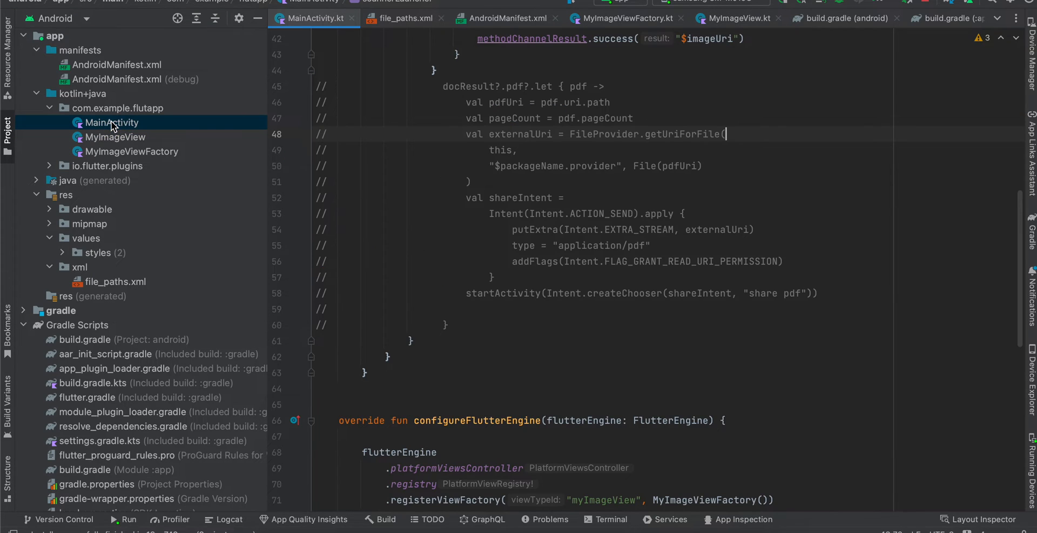
# Step: Append RESULT_FORMAT_PDF to setResultFormats and highlight the scanner options build and getClient calls
pyautogui.scroll(3)
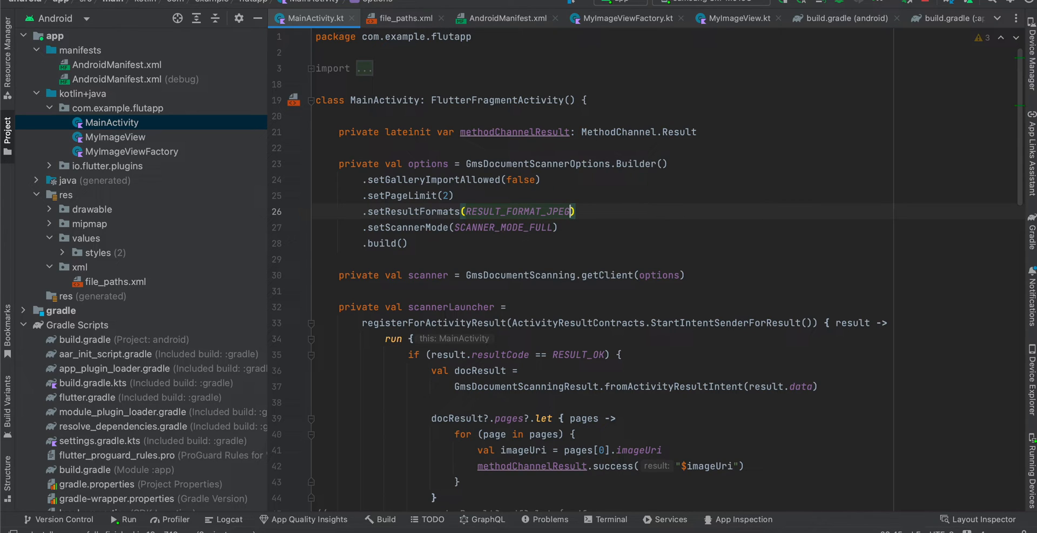
pyautogui.write(', RESULT_FORMAT_PDF')
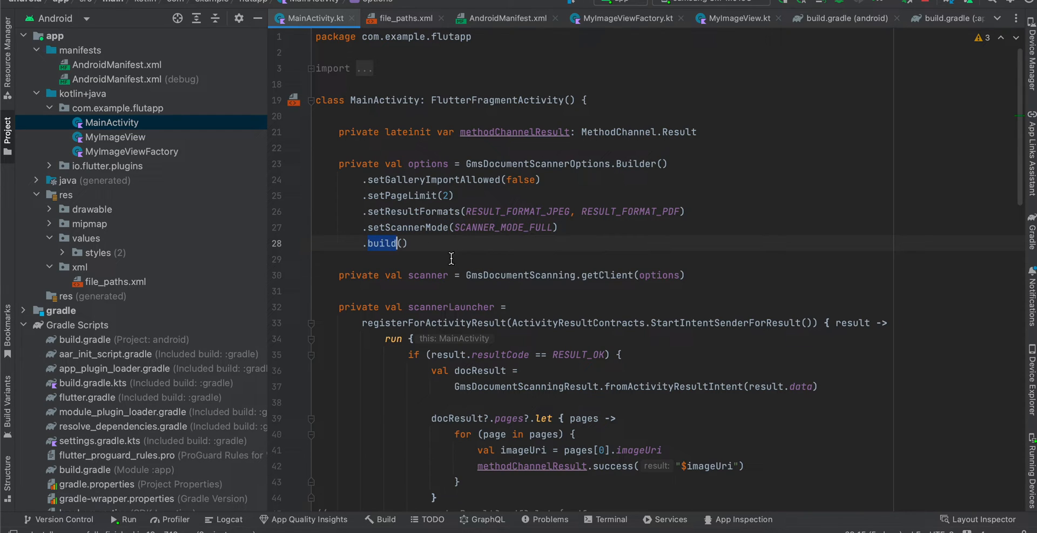
pyautogui.doubleClick(427, 274)
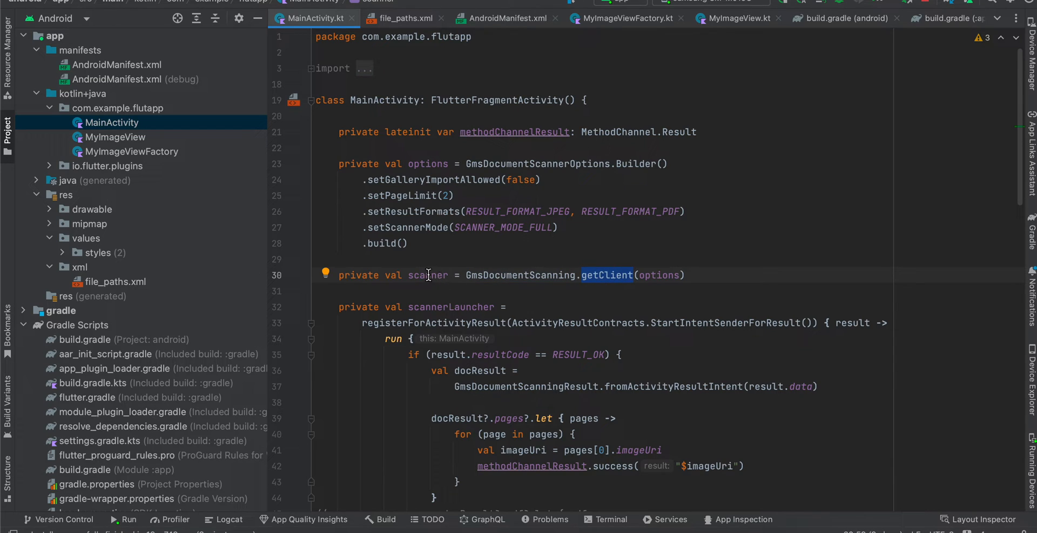
pyautogui.doubleClick(428, 274)
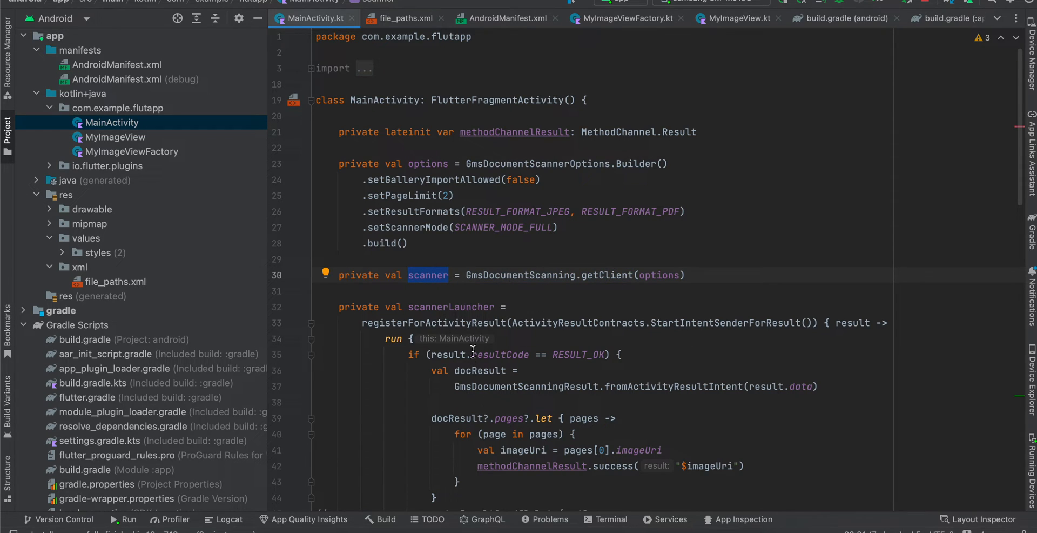
pyautogui.click(312, 323)
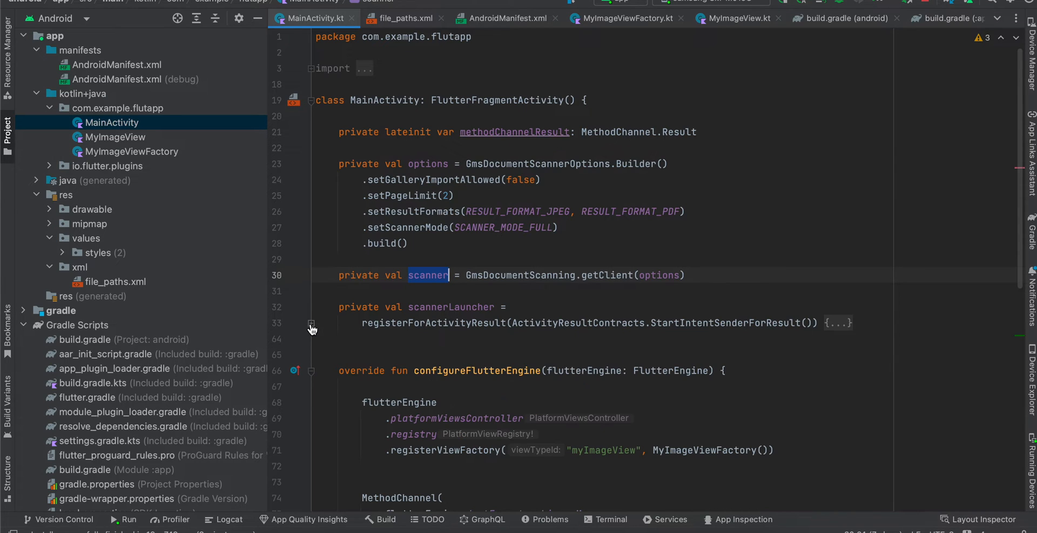
# Step: Highlight MainActivity's FlutterFragmentActivity base class
pyautogui.scroll(-3)
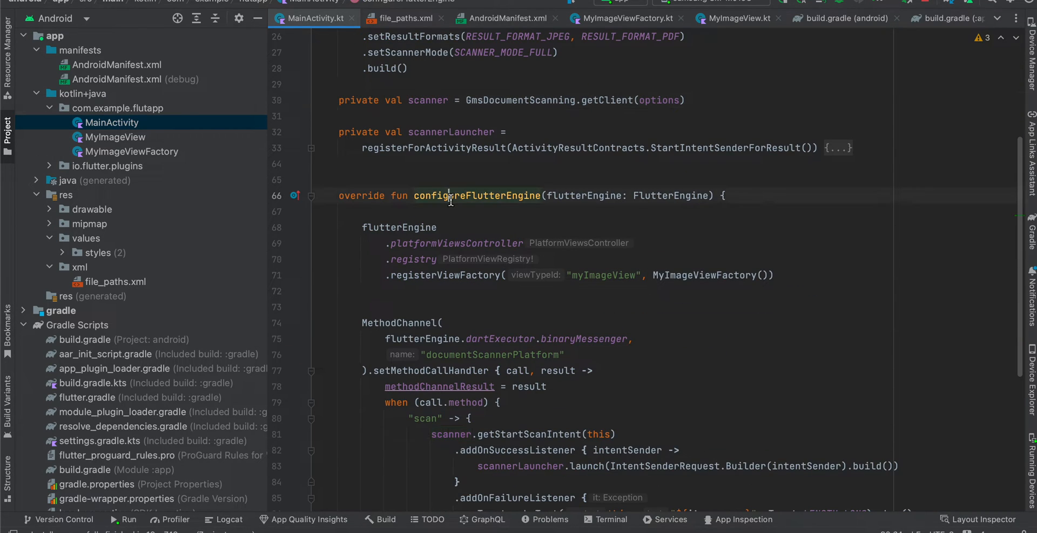
pyautogui.scroll(3)
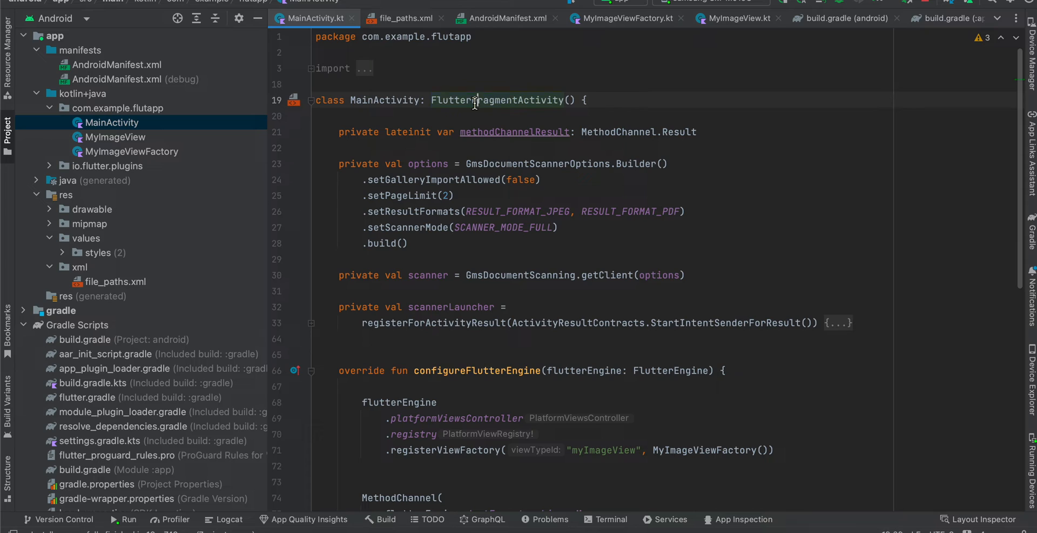
pyautogui.doubleClick(497, 100)
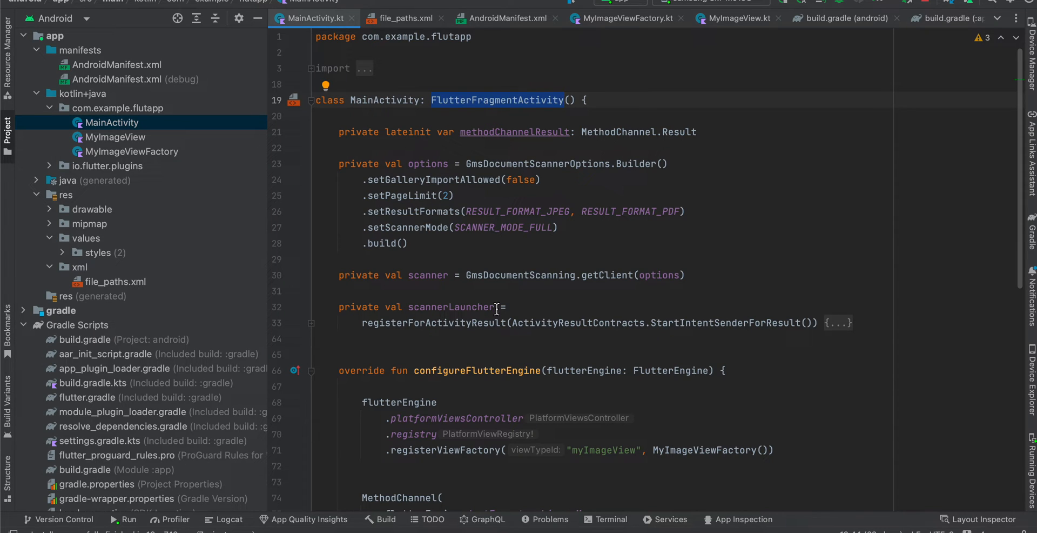
pyautogui.scroll(-3)
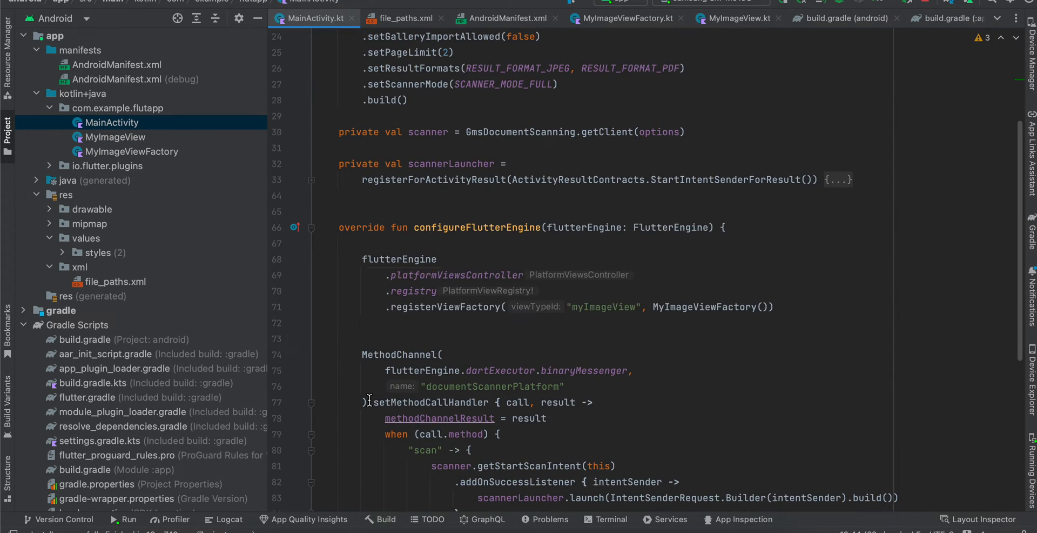
pyautogui.doubleClick(603, 306)
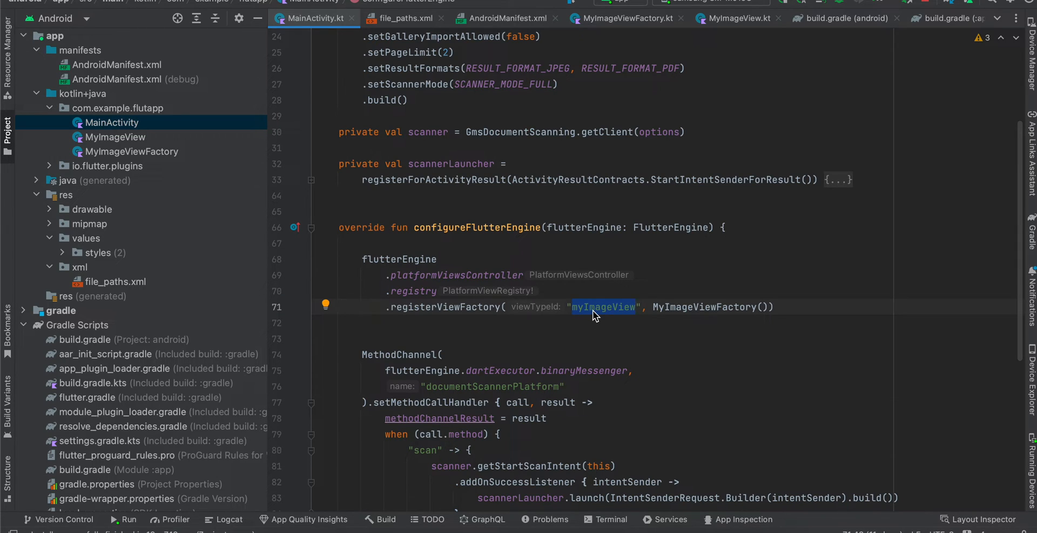
pyautogui.scroll(-3)
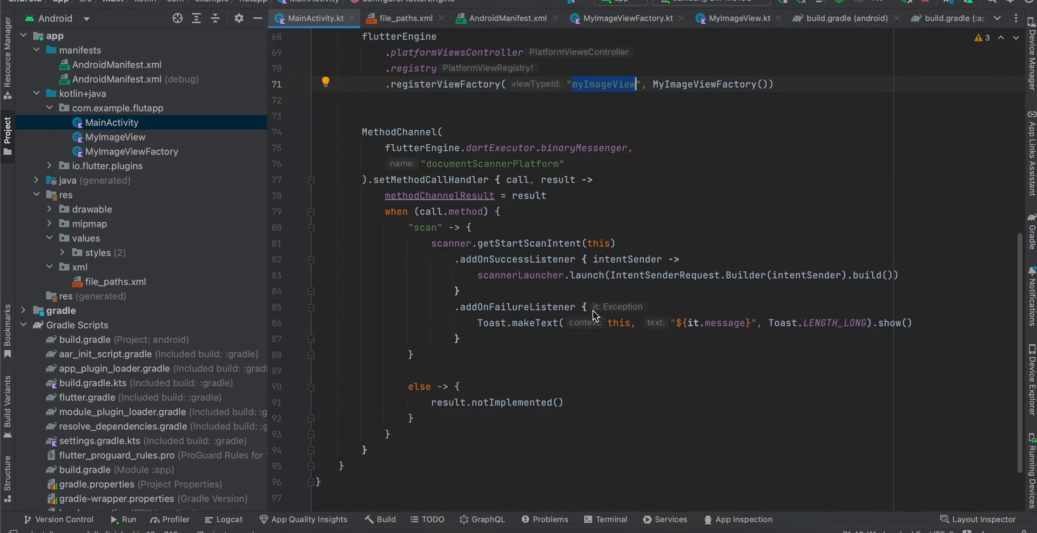
# Step: Review the MethodChannel scan handler's start-scan intent and scanner launcher launch call
pyautogui.click(470, 164)
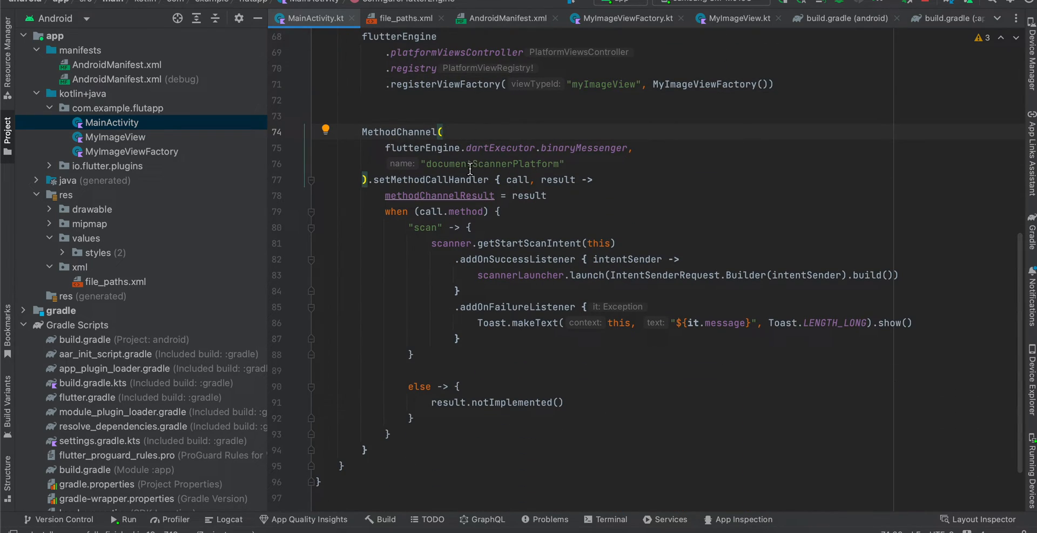
pyautogui.doubleClick(492, 163)
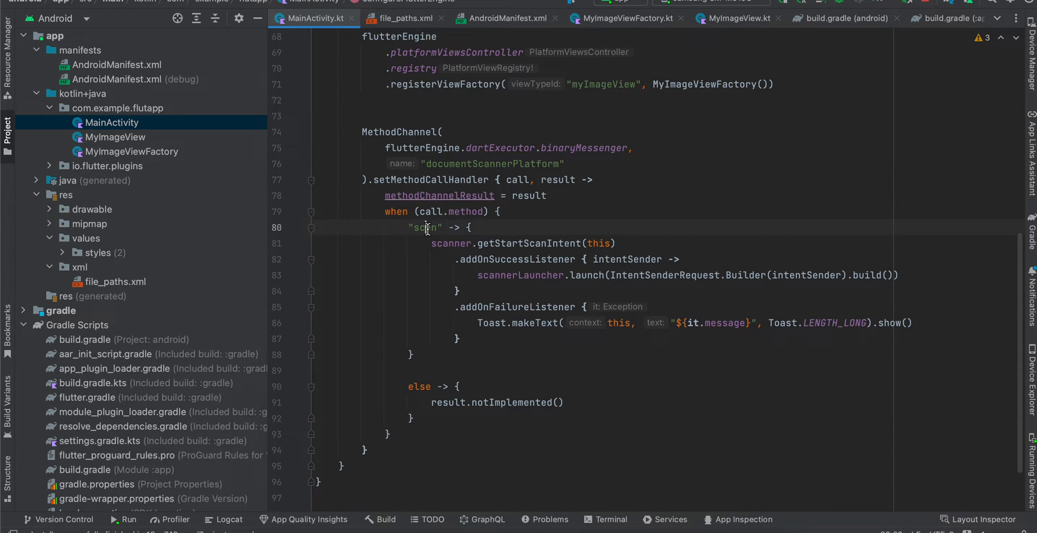
pyautogui.doubleClick(451, 243)
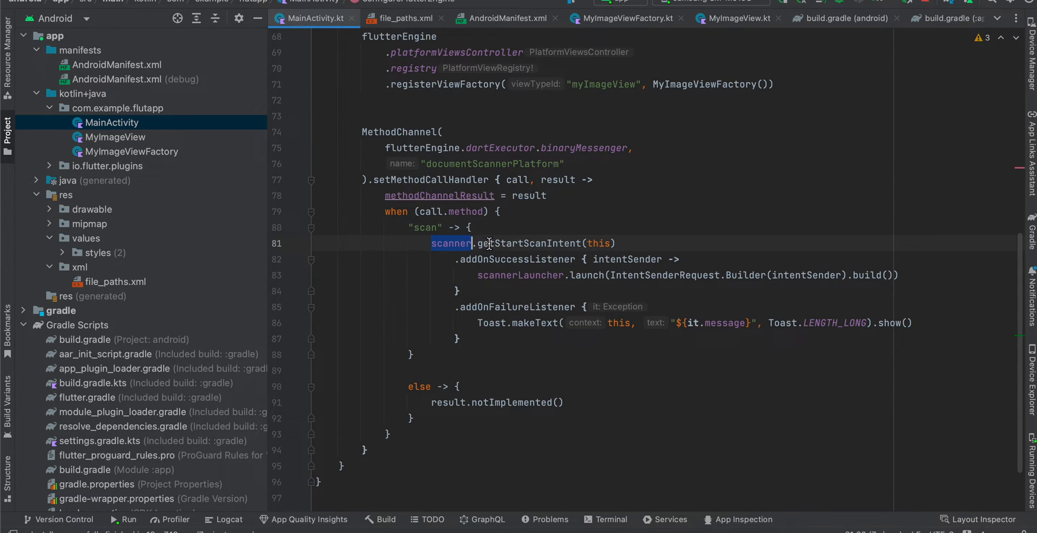
pyautogui.doubleClick(528, 243)
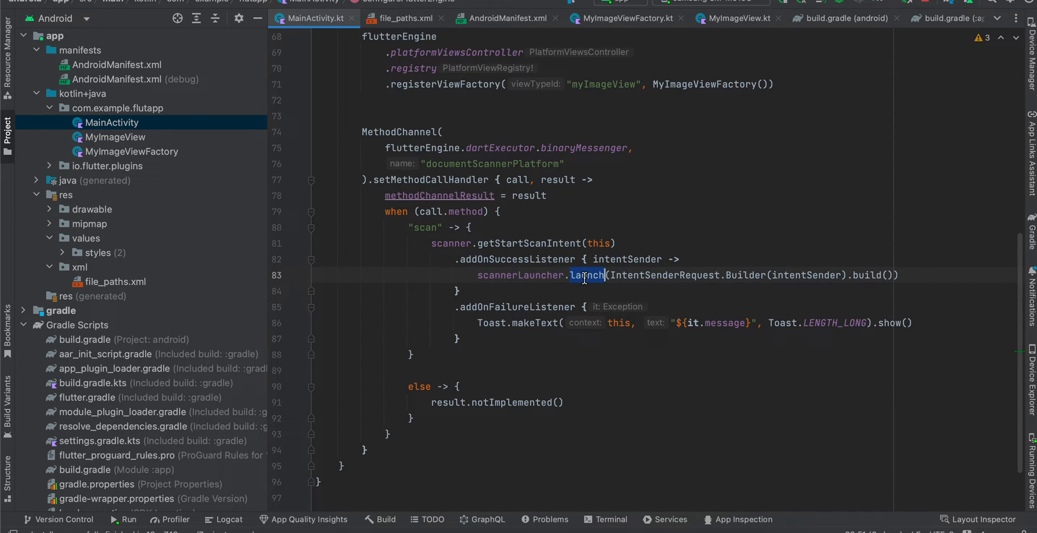
pyautogui.moveTo(671, 286)
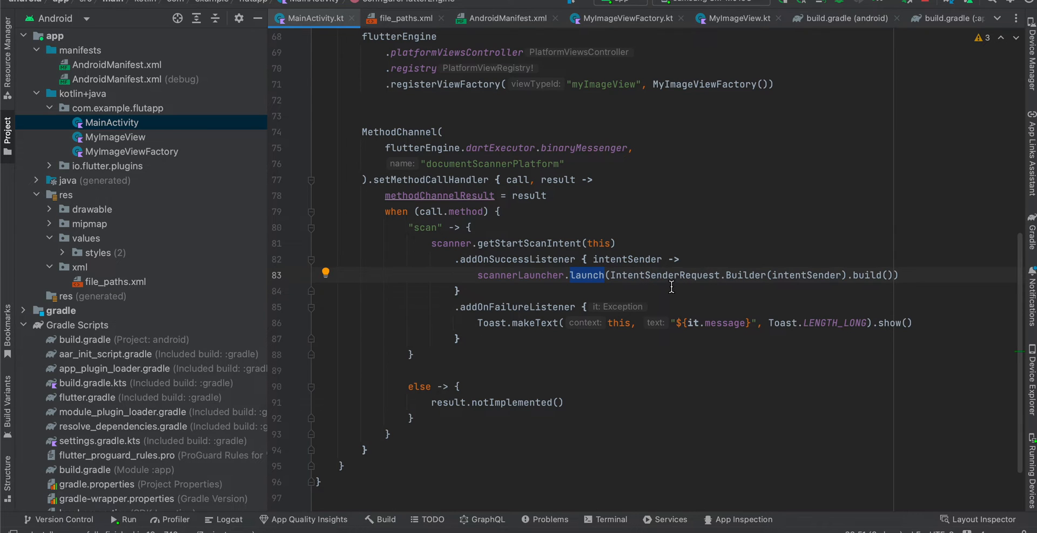
pyautogui.scroll(3)
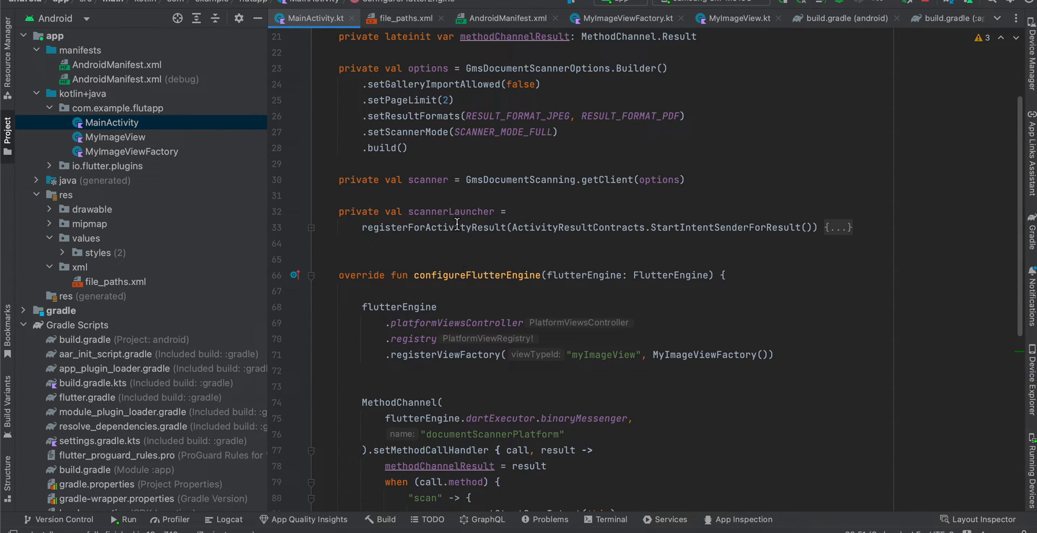
pyautogui.scroll(-3)
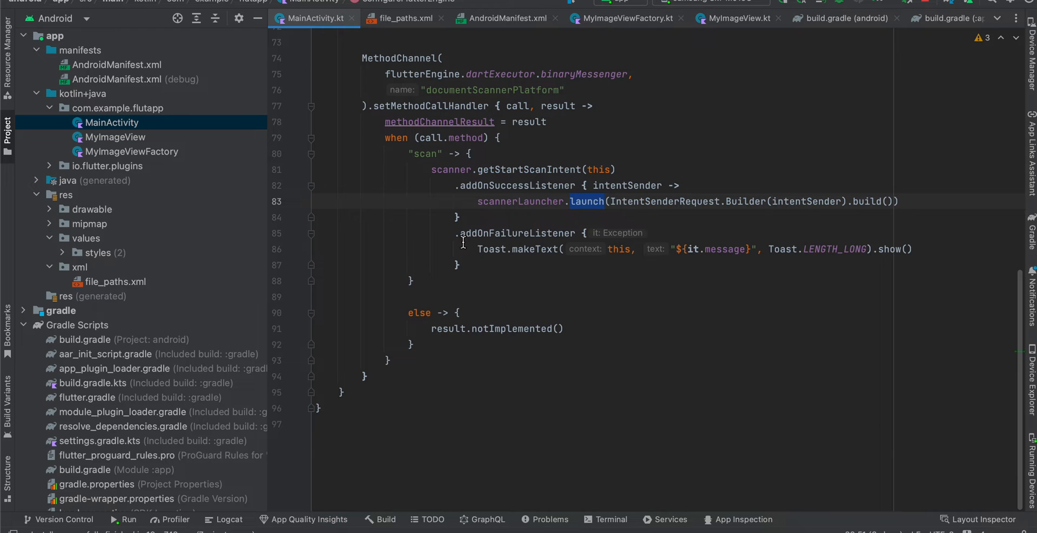
pyautogui.scroll(3)
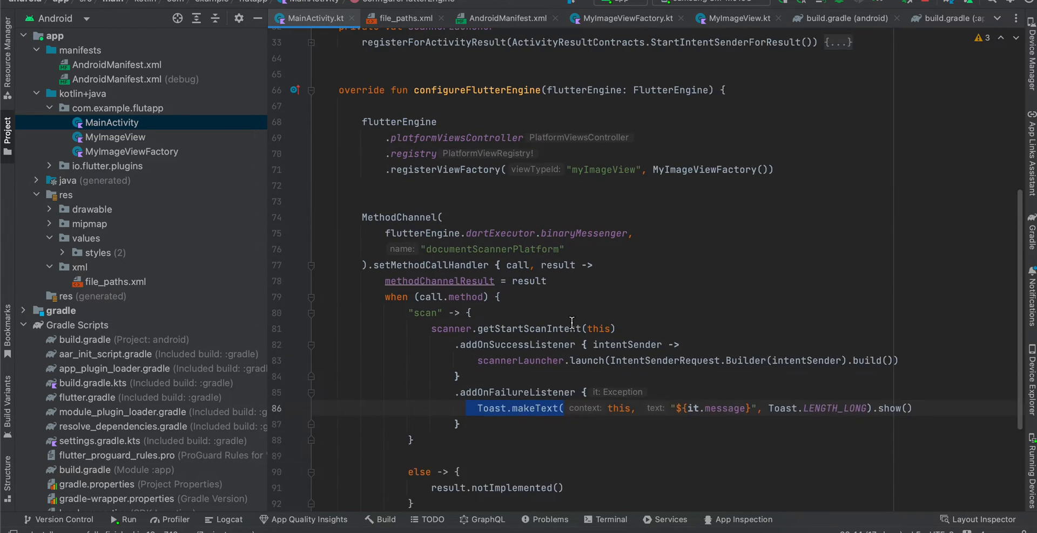
pyautogui.scroll(3)
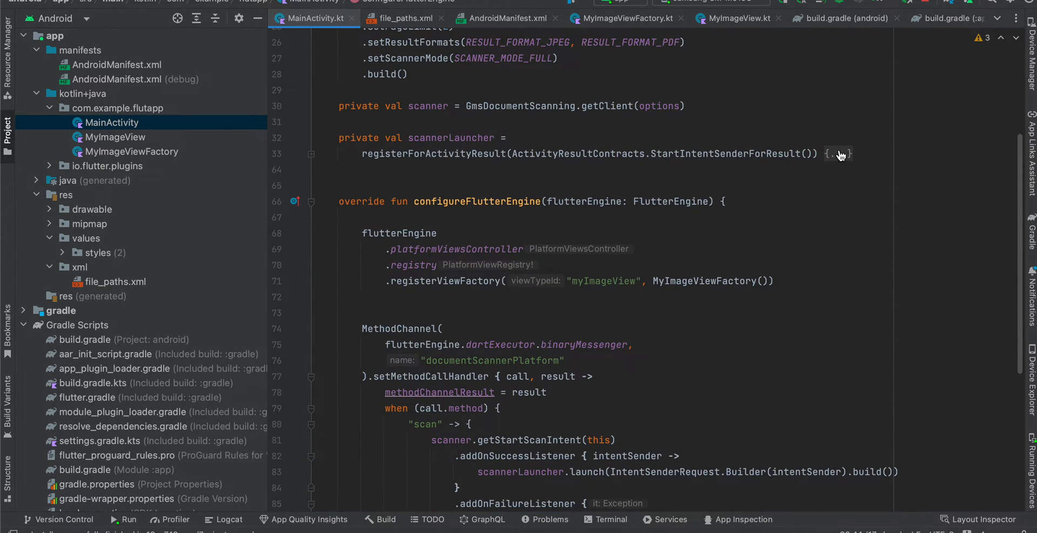
pyautogui.click(840, 153)
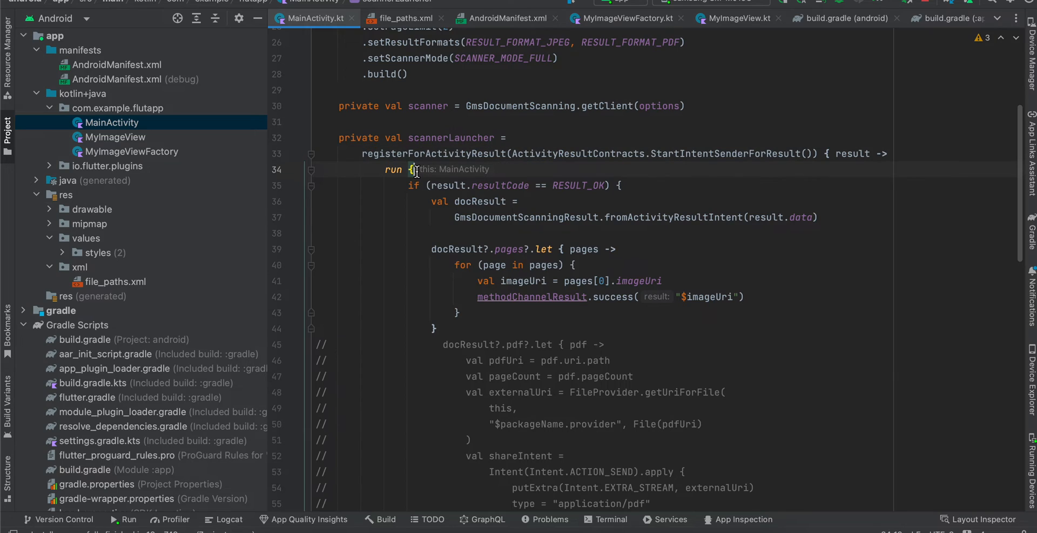
pyautogui.doubleClick(580, 185)
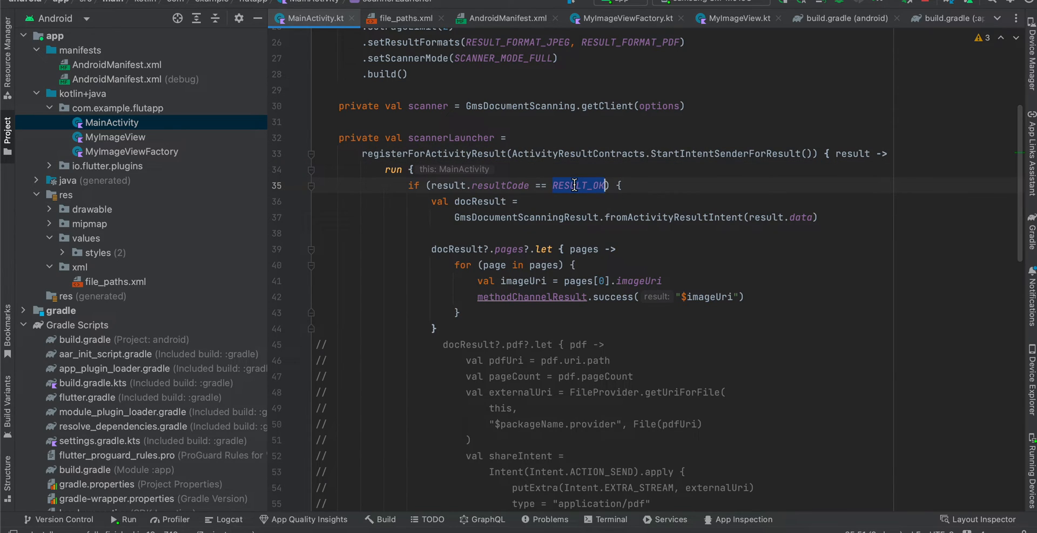
pyautogui.moveTo(476, 201)
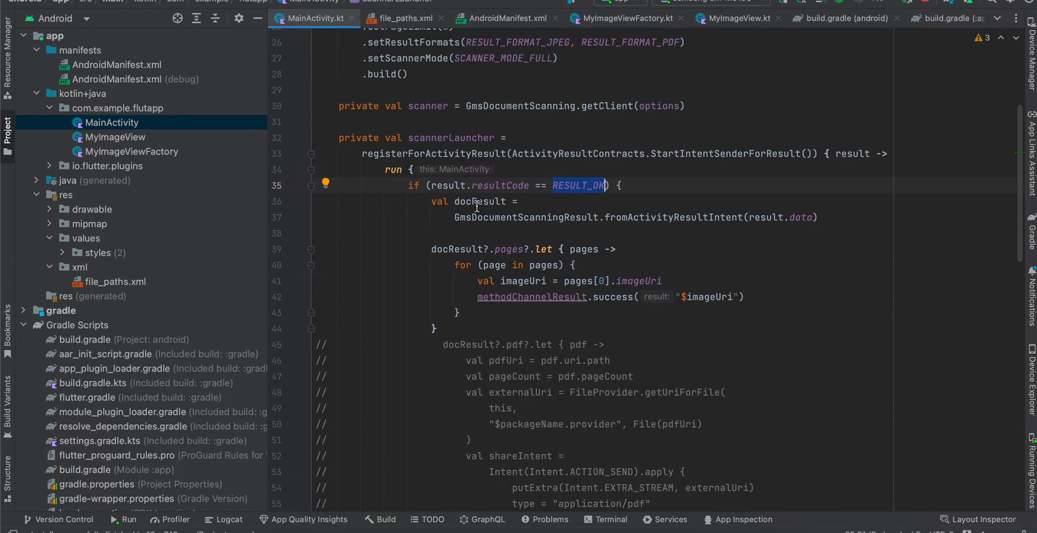
pyautogui.doubleClick(479, 201)
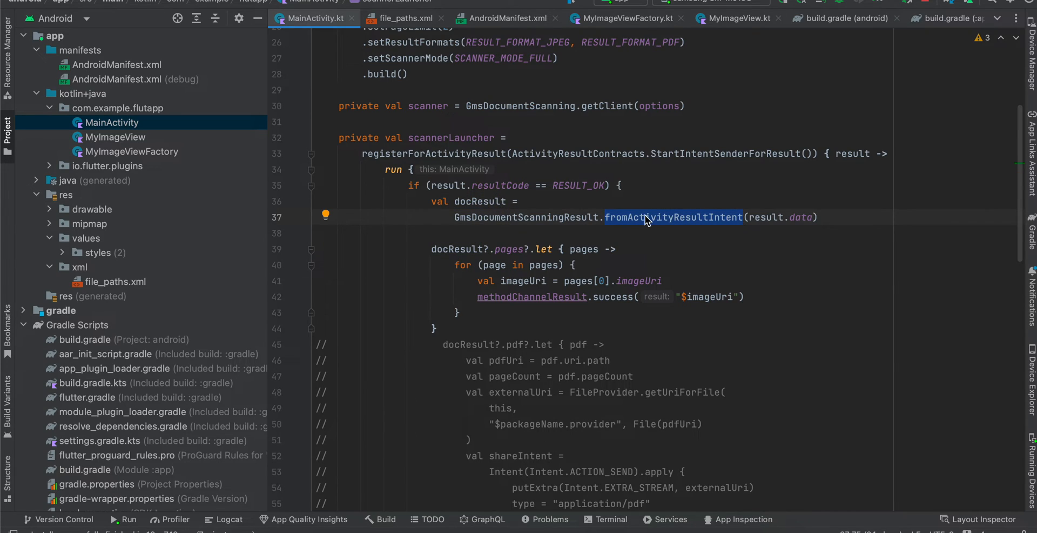
pyautogui.moveTo(521, 246)
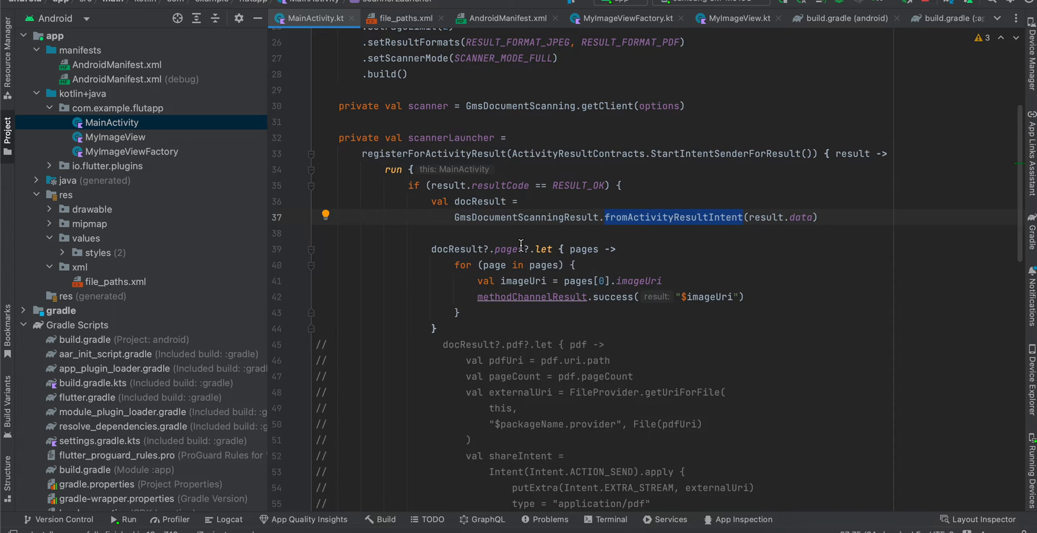
pyautogui.moveTo(421, 248)
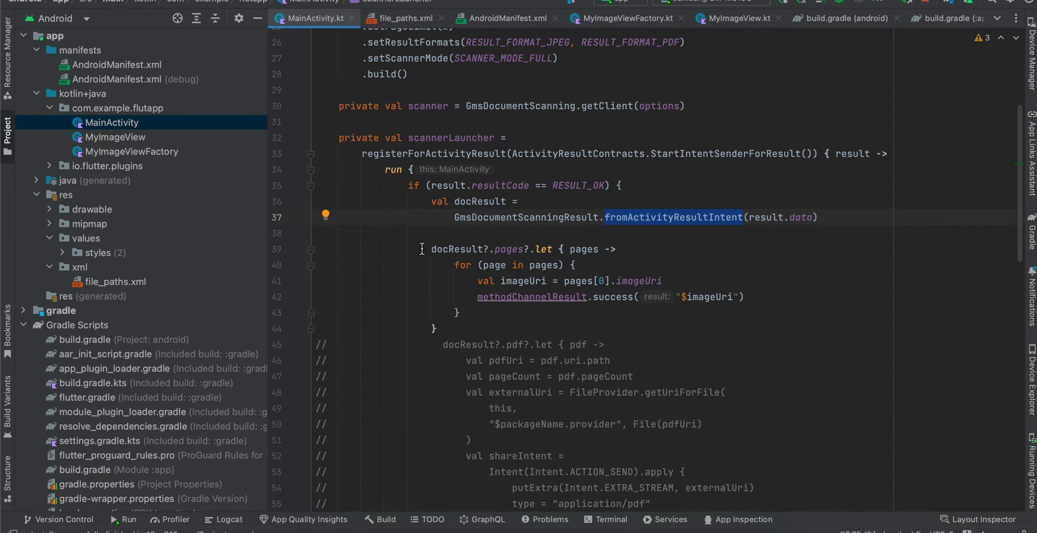
pyautogui.click(517, 265)
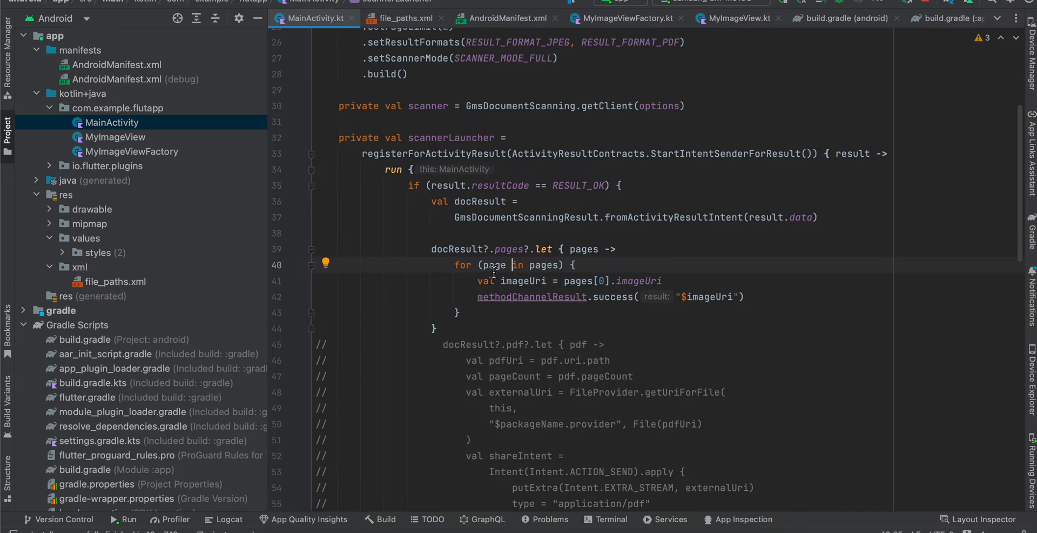
pyautogui.click(599, 280)
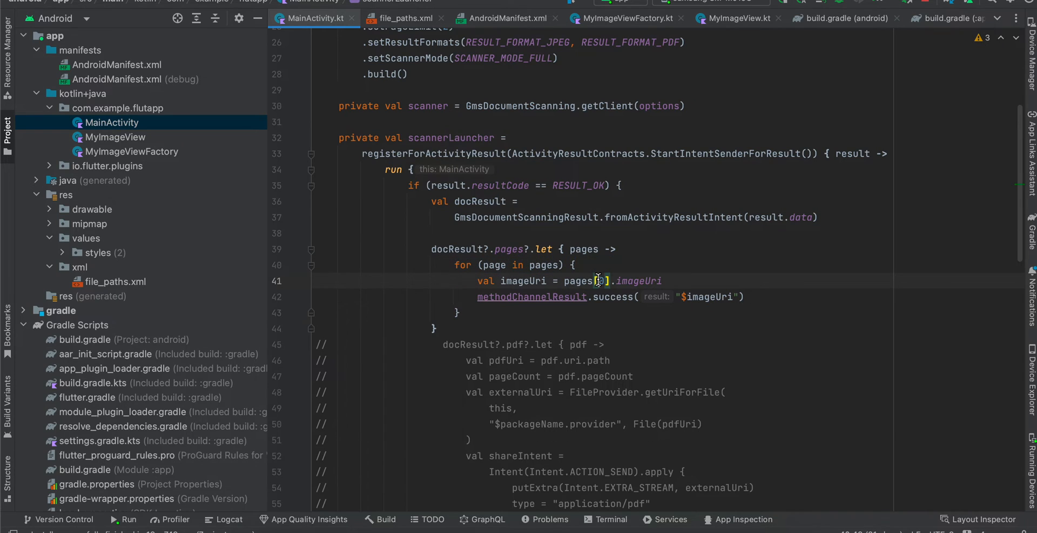
pyautogui.moveTo(623, 325)
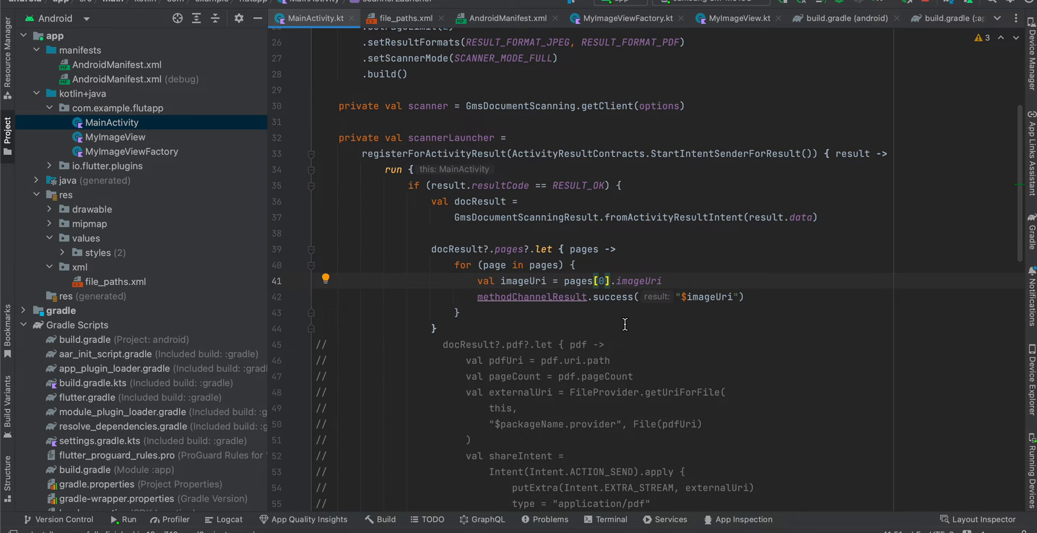
pyautogui.moveTo(471, 297)
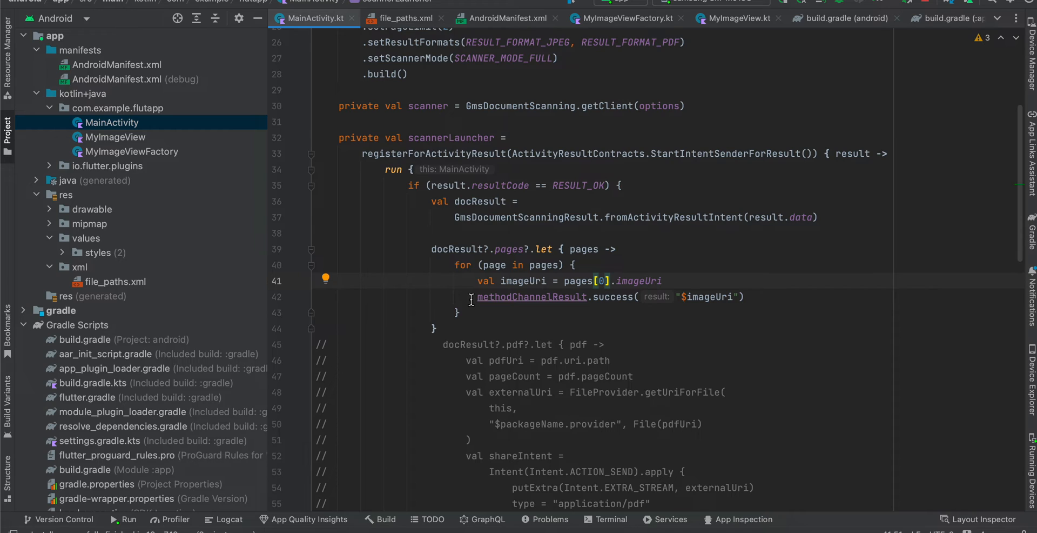
pyautogui.moveTo(534, 296)
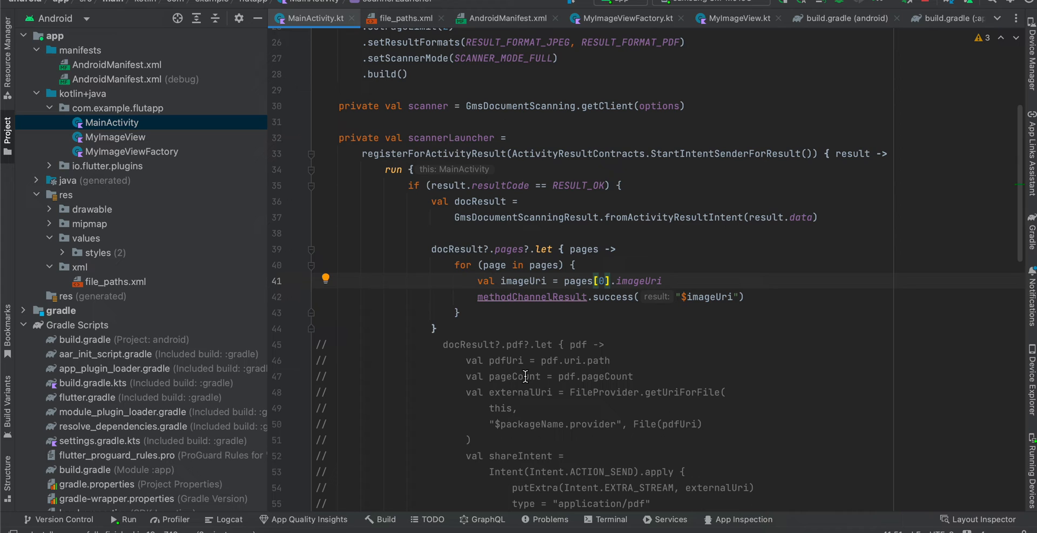
pyautogui.scroll(-3)
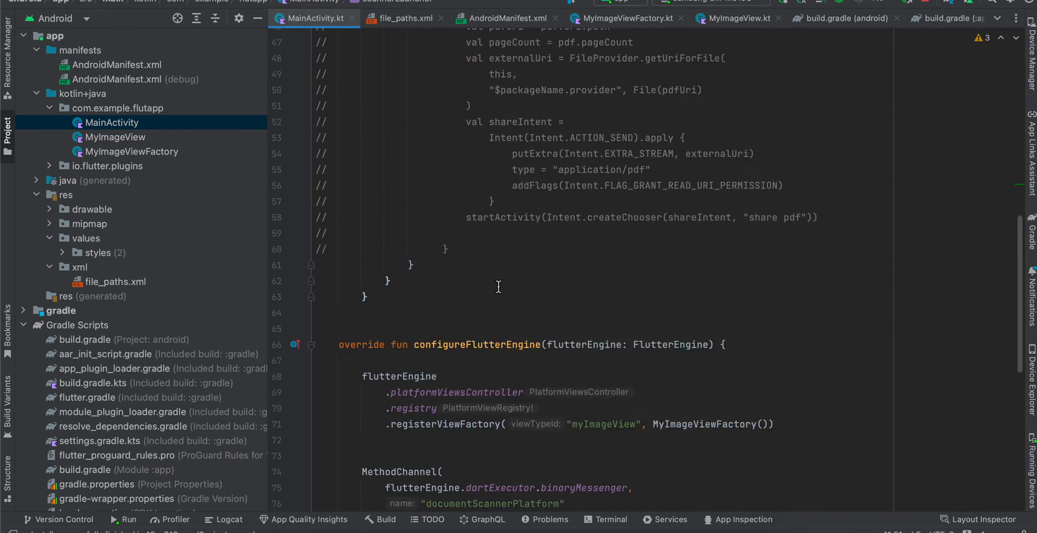
pyautogui.scroll(3)
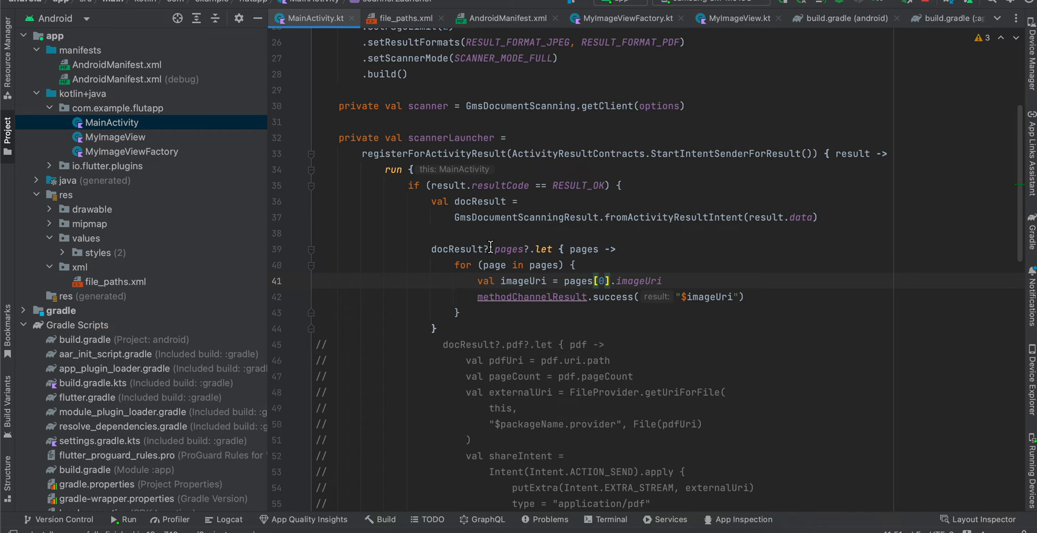
# Step: Comment out the image-URI return block in MainActivity.kt
pyautogui.moveTo(488, 249); pyautogui.dragTo(435, 328)
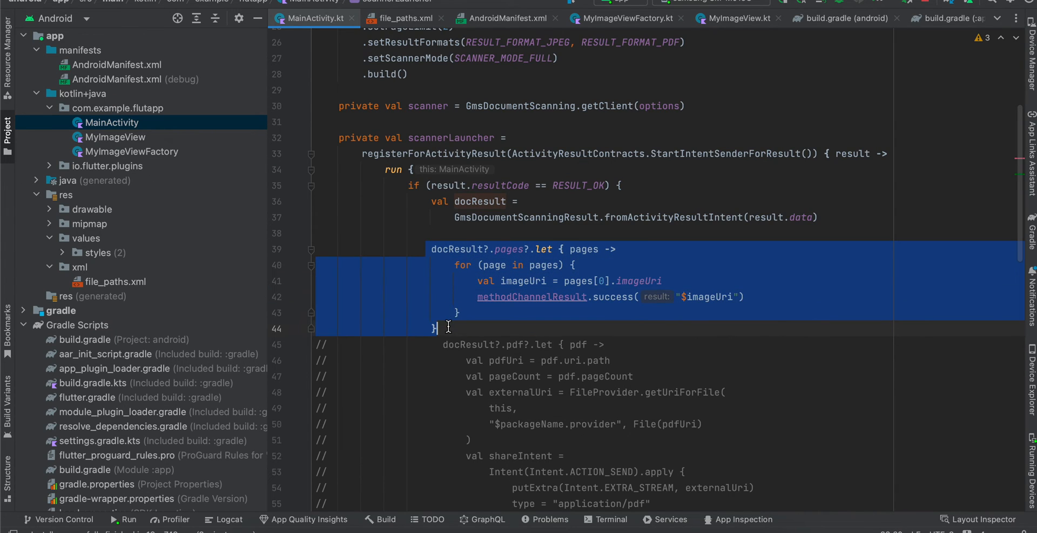
pyautogui.scroll(-3)
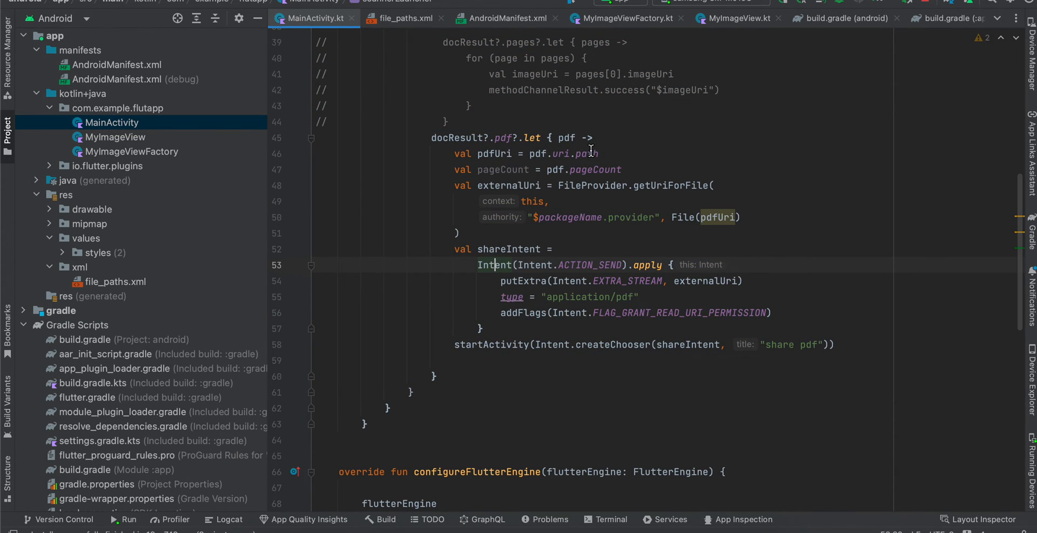
pyautogui.doubleClick(493, 153)
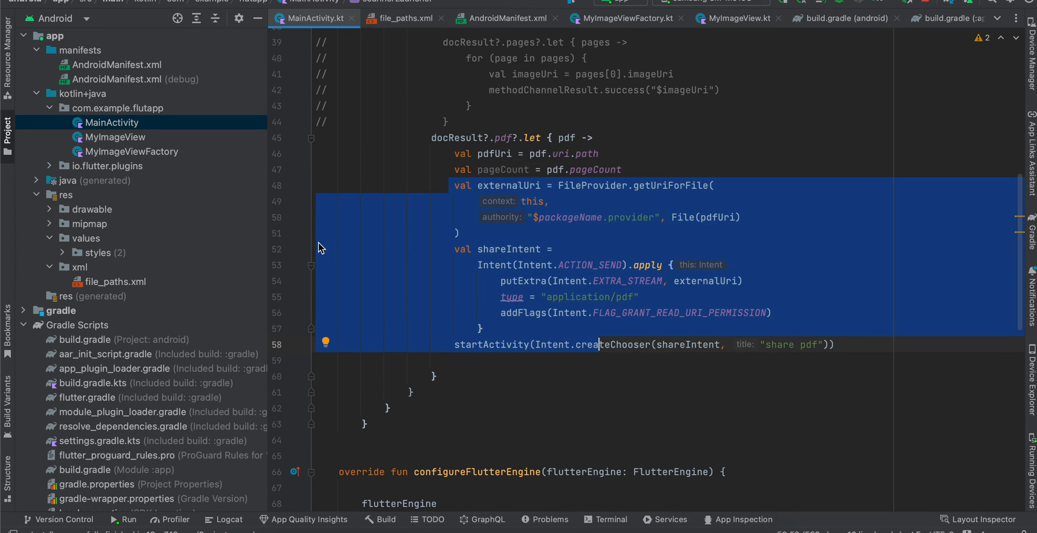
# Step: Uncomment the PDF sharing block and open file_paths.xml from the Project tree
pyautogui.click(458, 186)
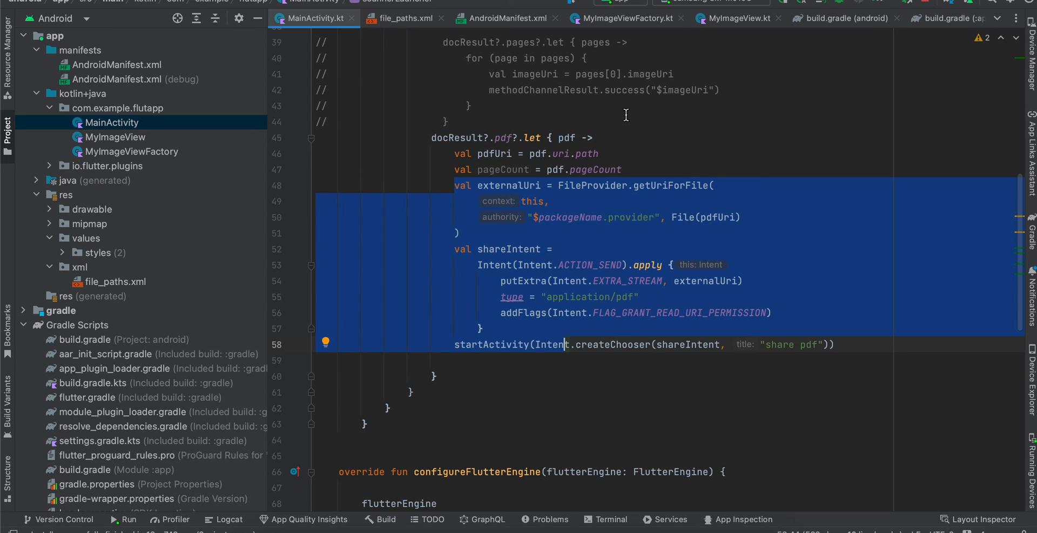
pyautogui.click(448, 185)
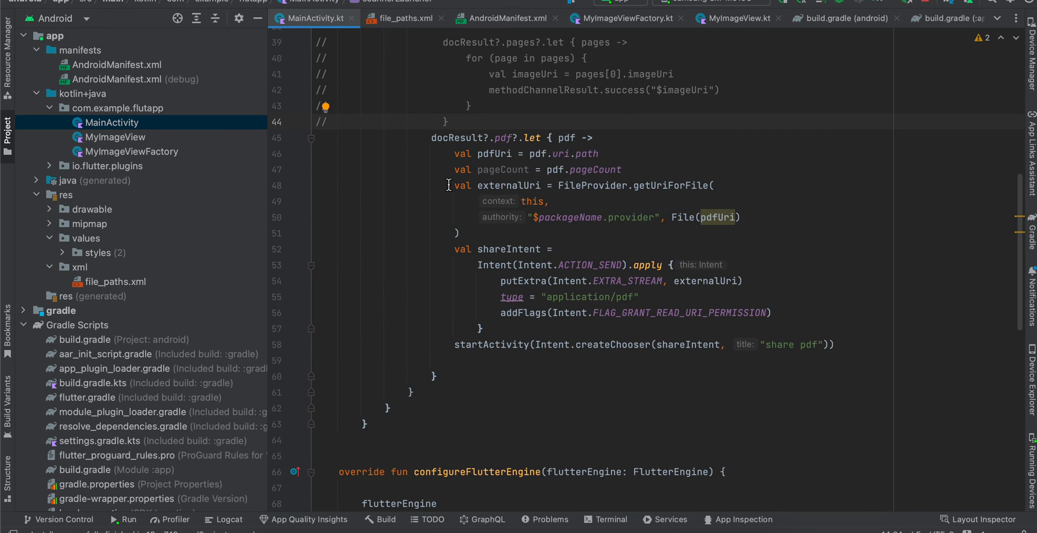
pyautogui.moveTo(450, 185); pyautogui.dragTo(450, 328)
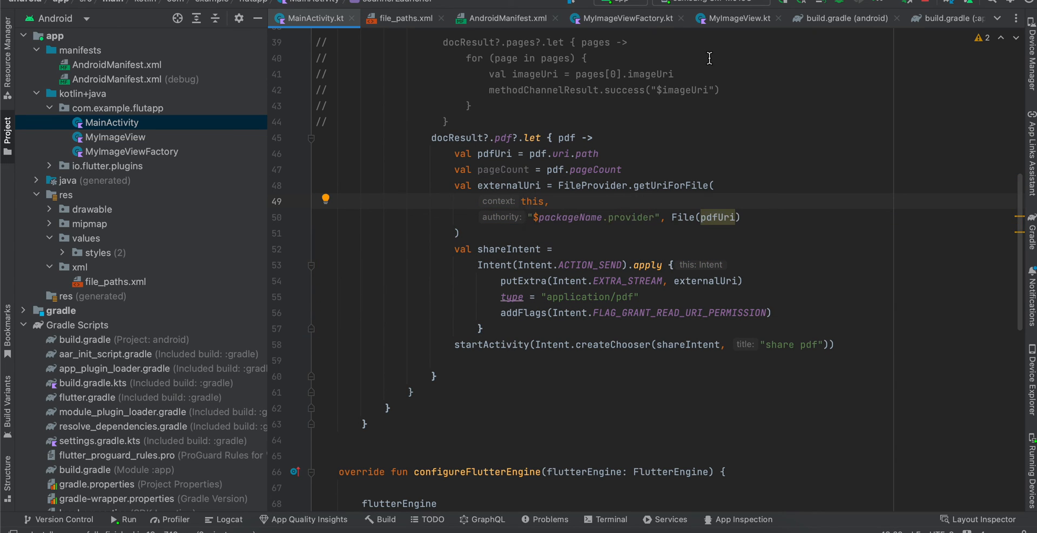
pyautogui.moveTo(371, 30)
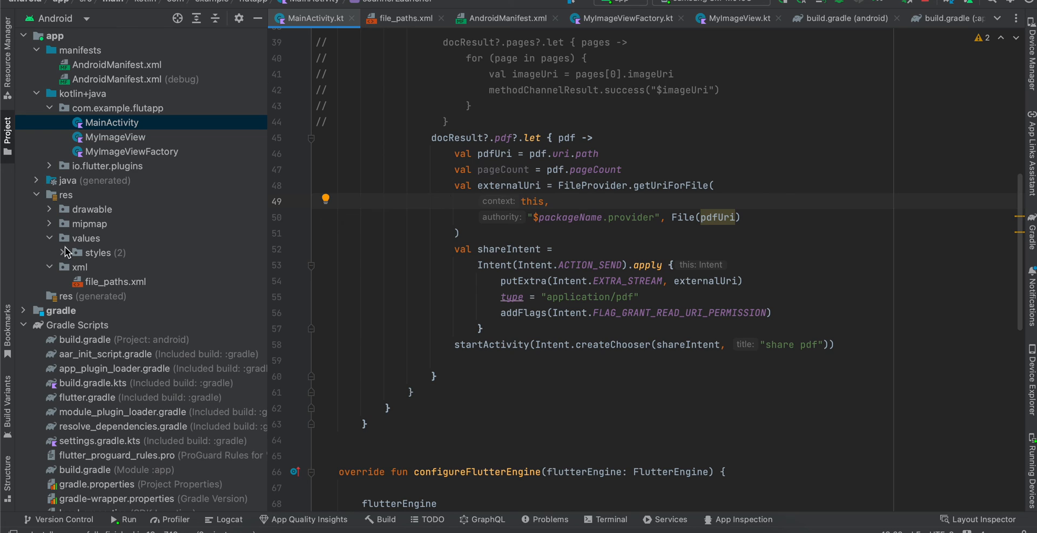
pyautogui.moveTo(97, 281)
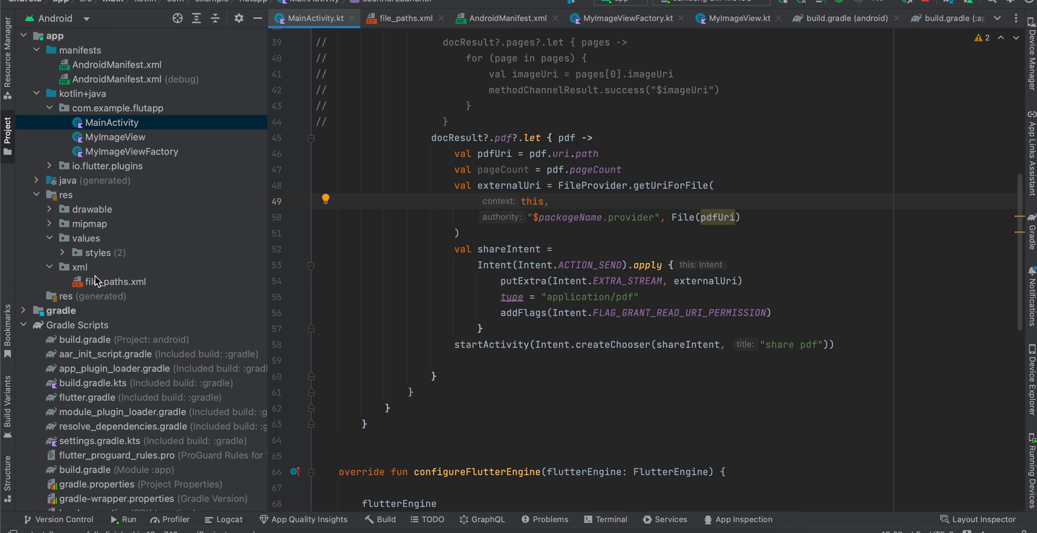
pyautogui.click(115, 282)
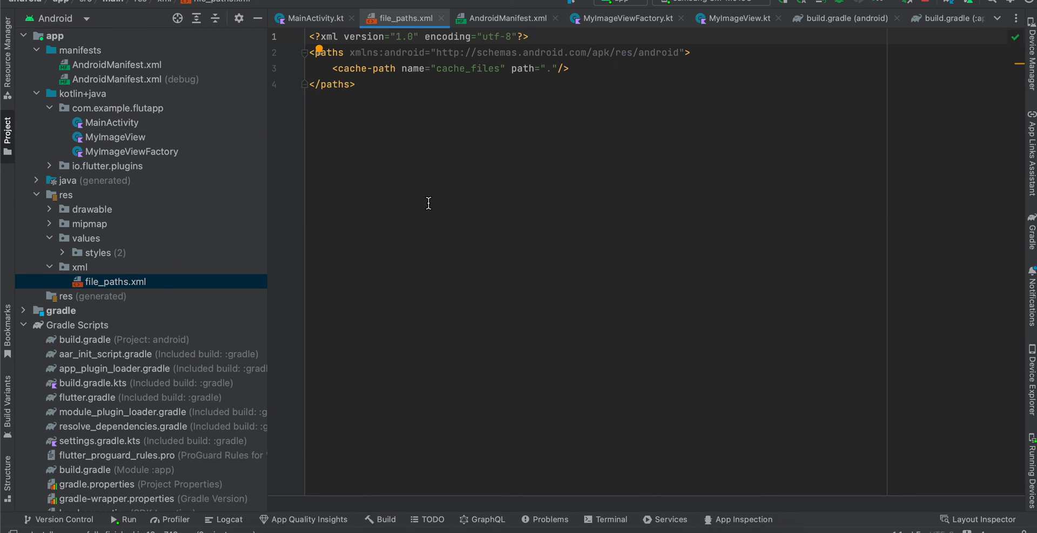
# Step: Check the cache_files cache-path and manifest FileProvider, then return to MainActivity.kt
pyautogui.click(321, 68)
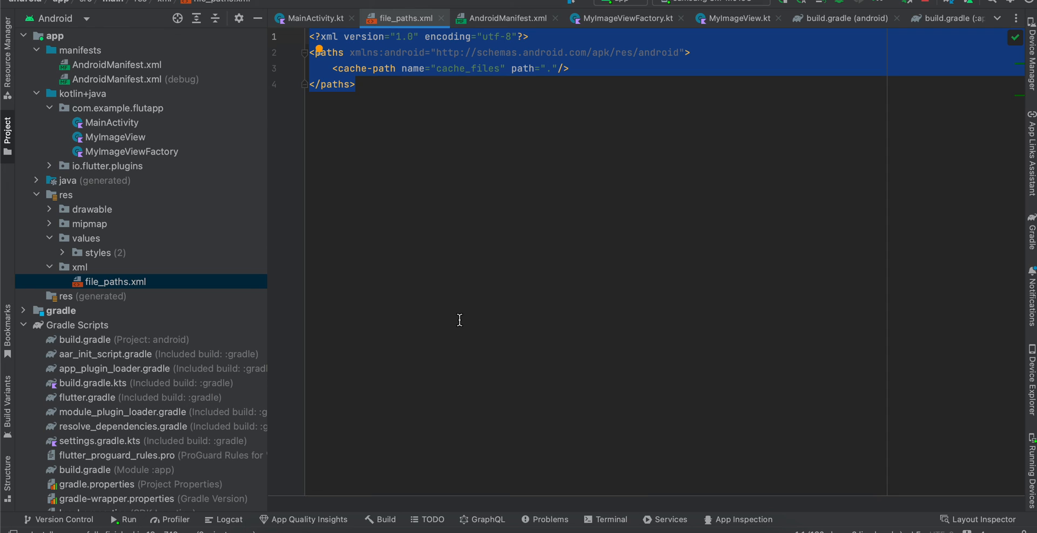
pyautogui.moveTo(153, 55)
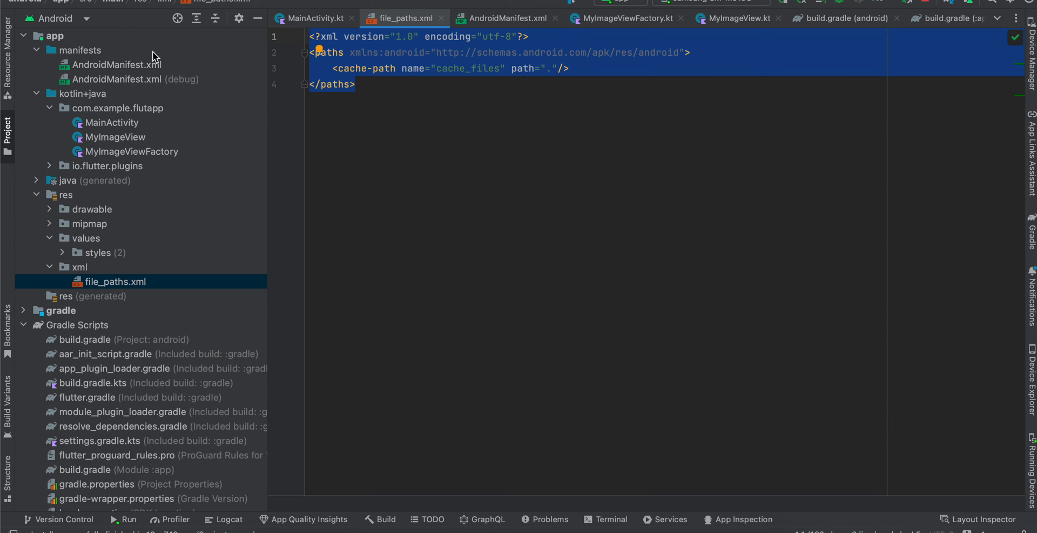
pyautogui.click(508, 18)
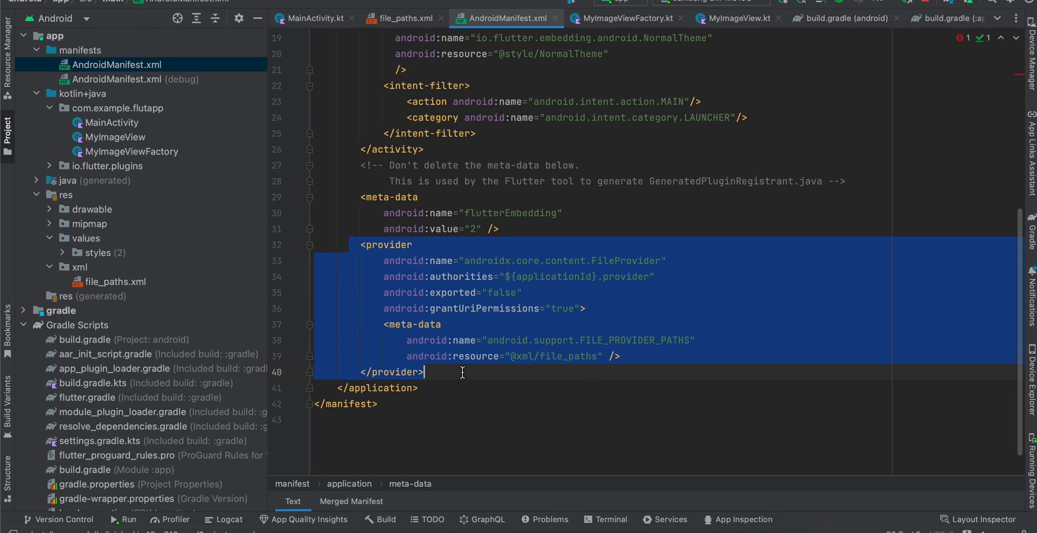
pyautogui.click(462, 371)
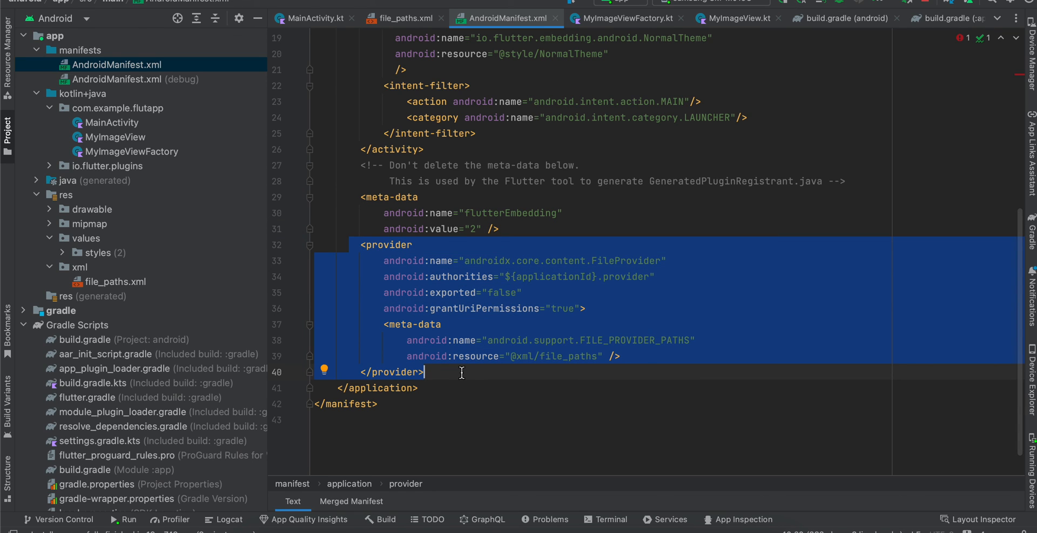
pyautogui.moveTo(364, 89)
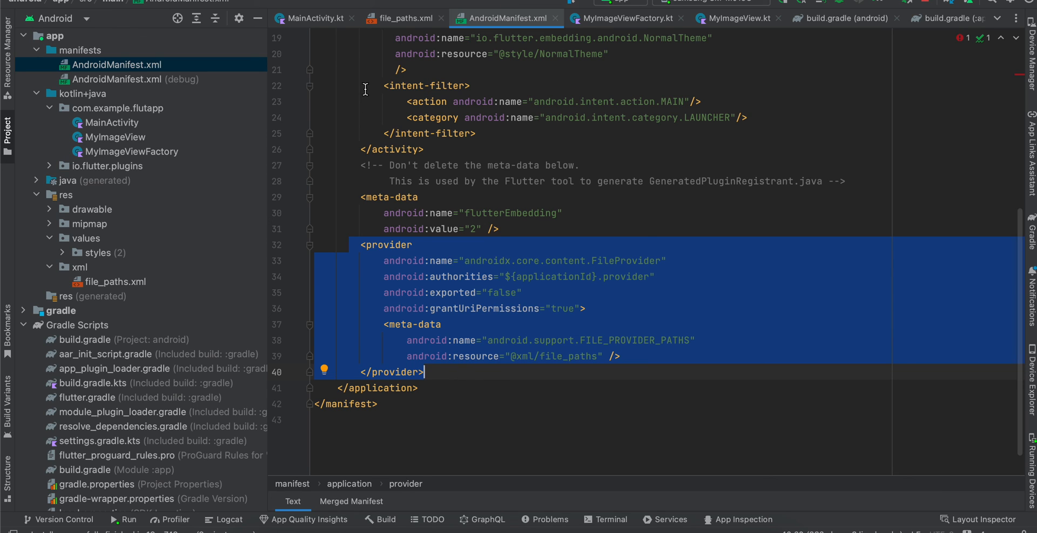
pyautogui.click(316, 18)
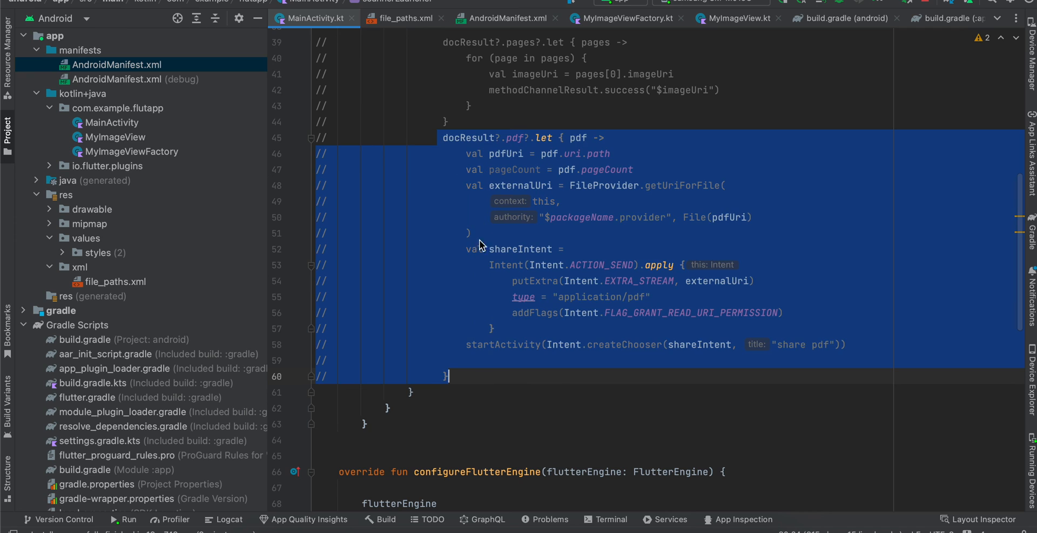
pyautogui.scroll(3)
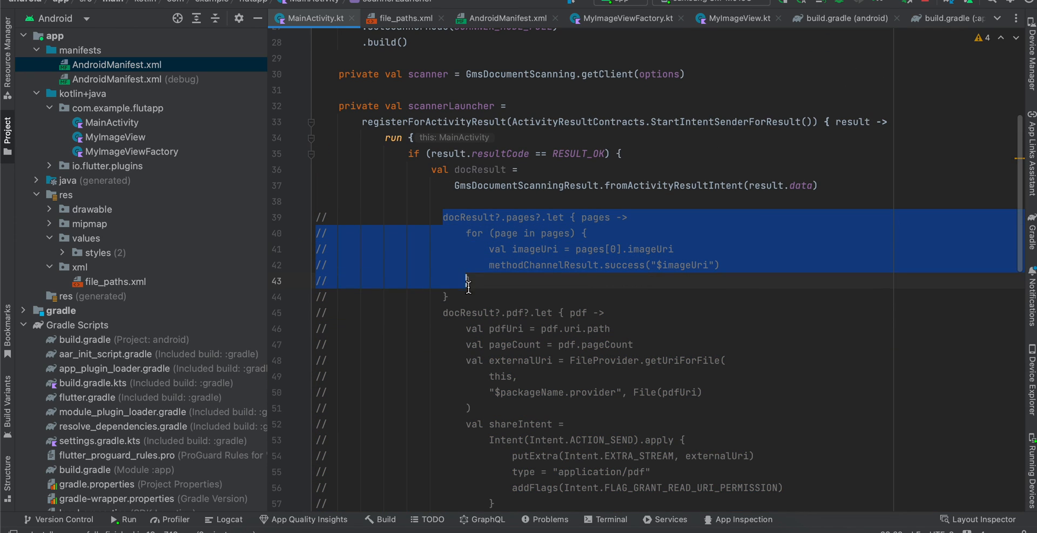